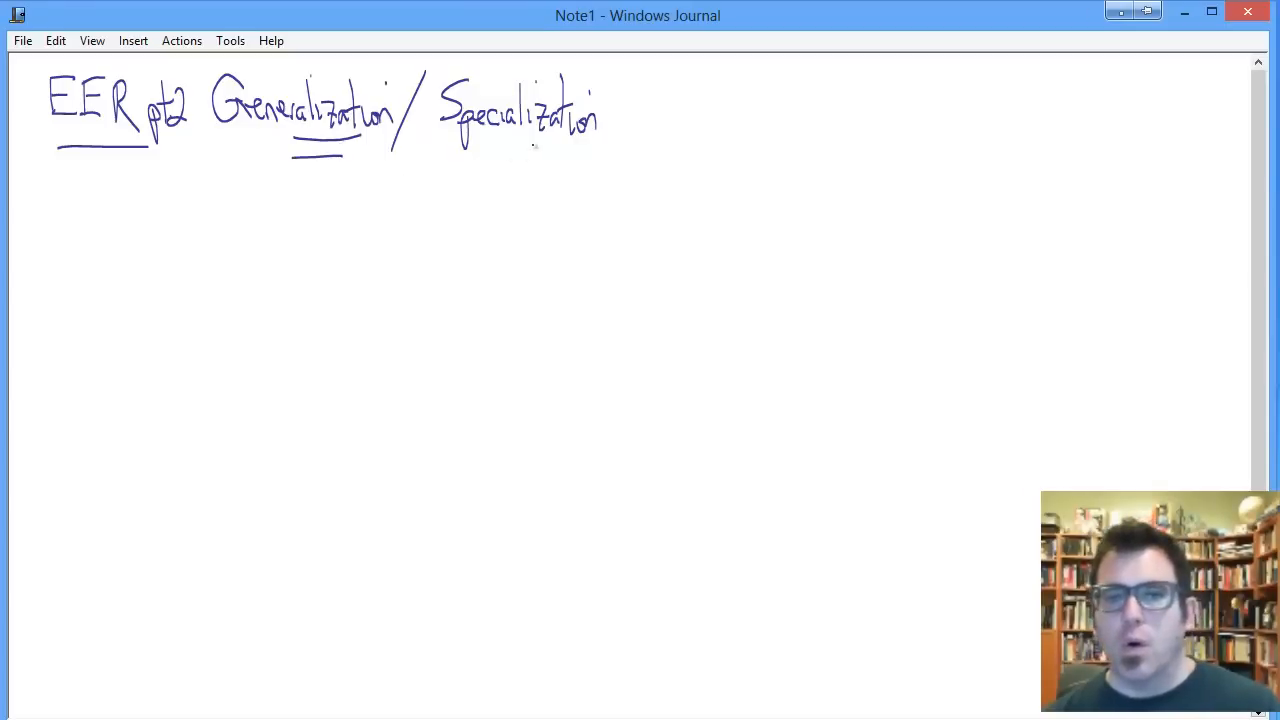
Step: Underline 'Specialization' and handwrite 'bottom-up' and 'top-down' beneath the title words
left_click_drag(475, 152, 530, 150)
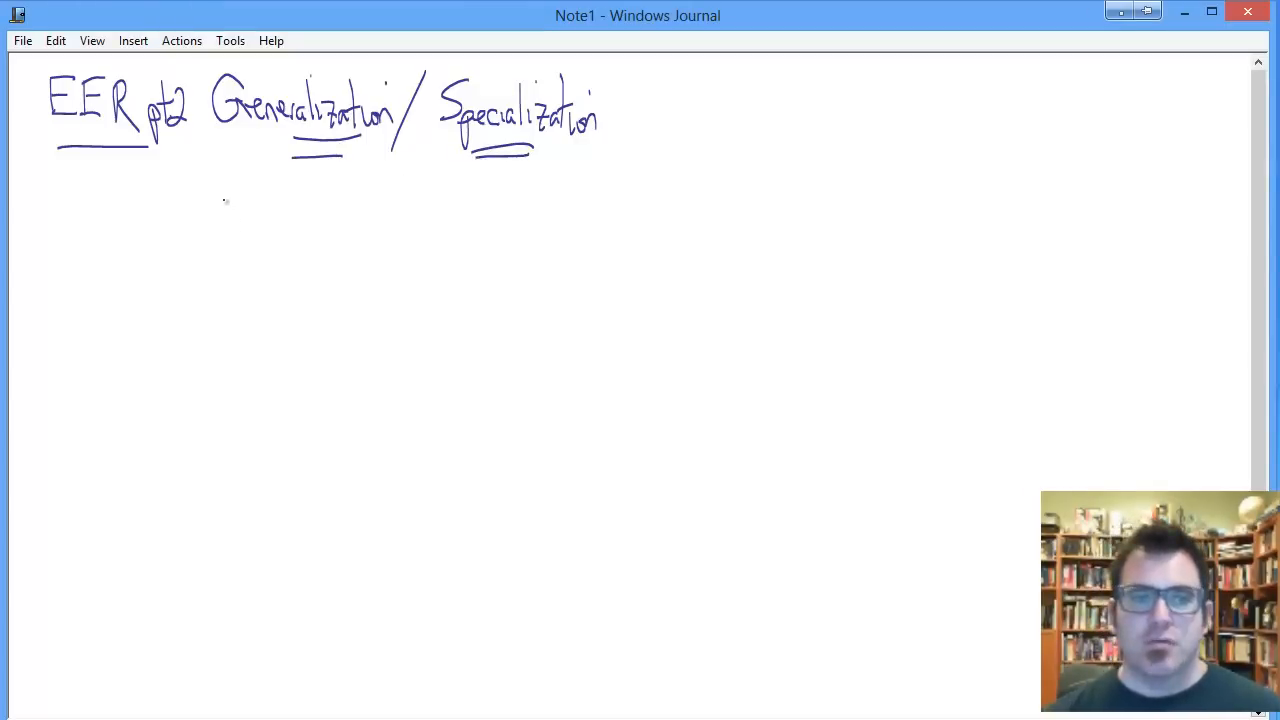
left_click_drag(215, 210, 265, 215)
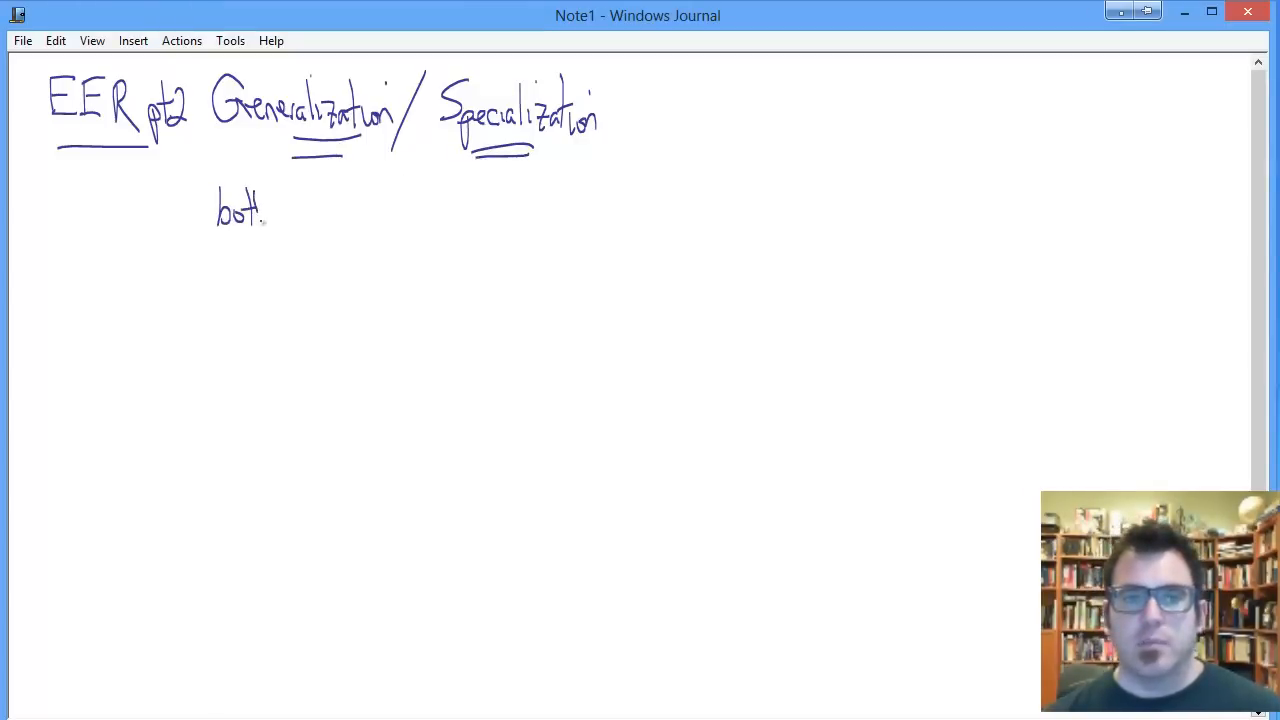
left_click_drag(265, 210, 330, 225)
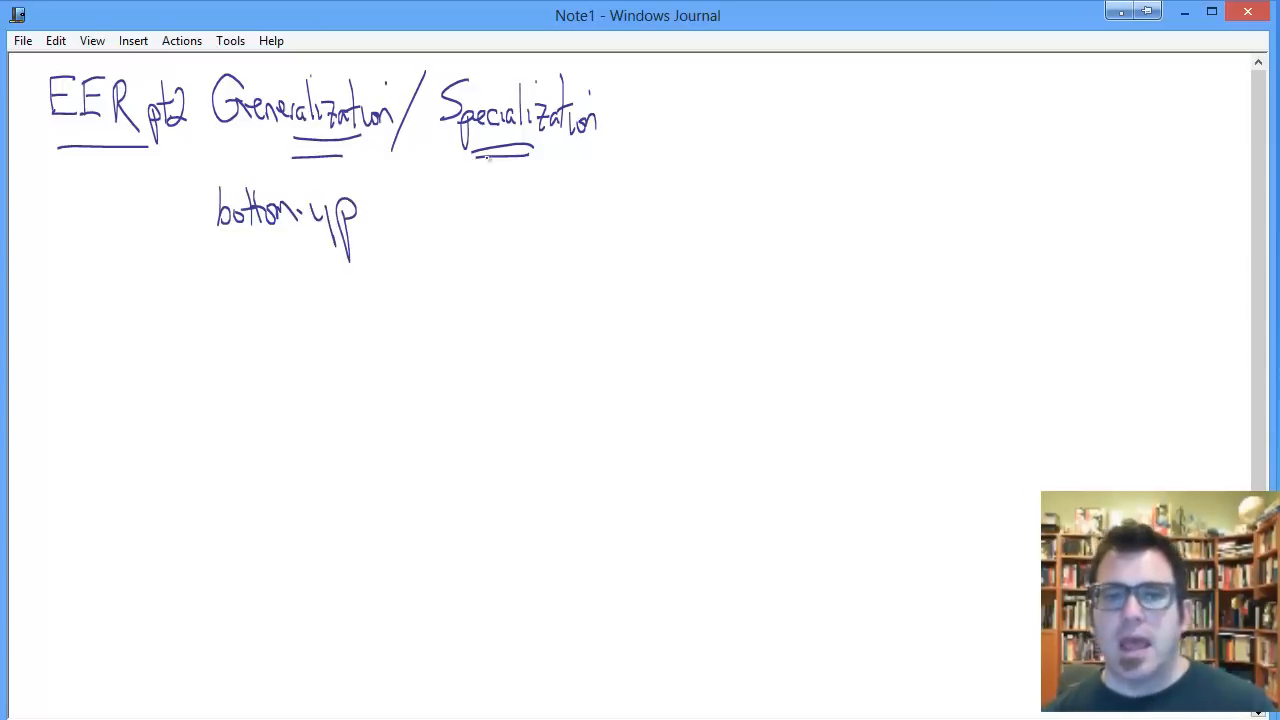
left_click_drag(440, 200, 500, 230)
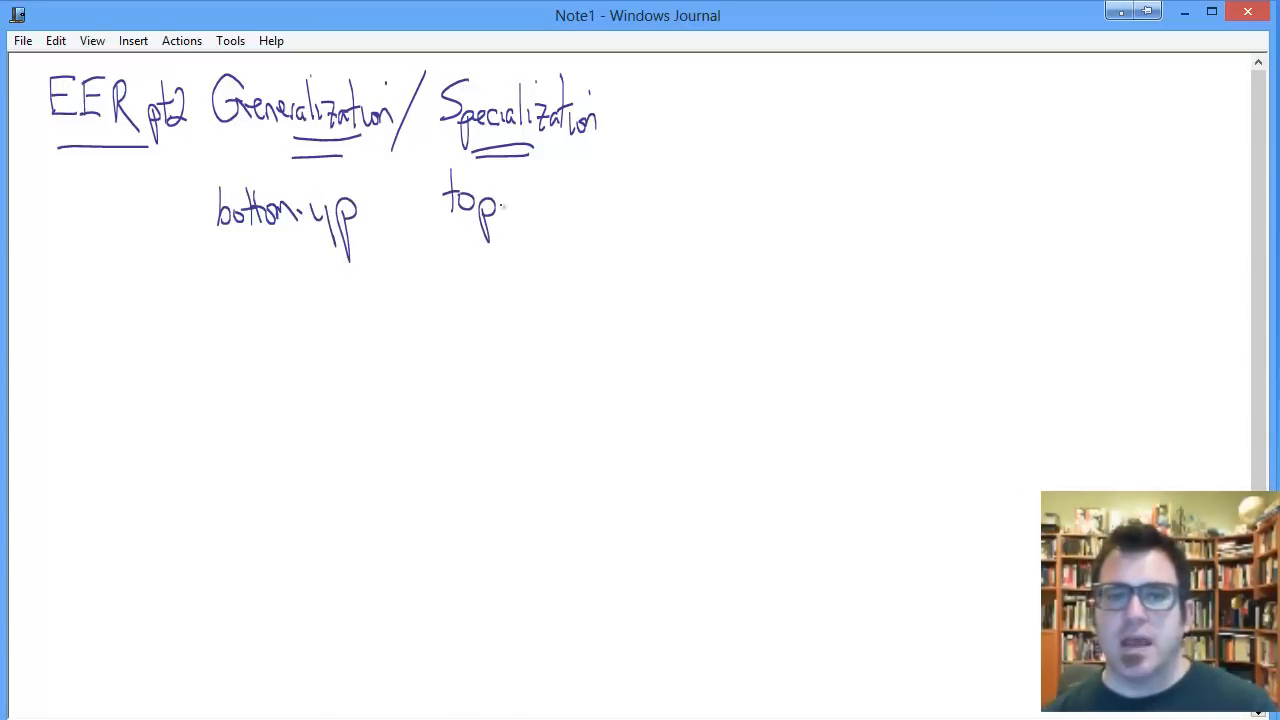
left_click_drag(505, 210, 590, 215)
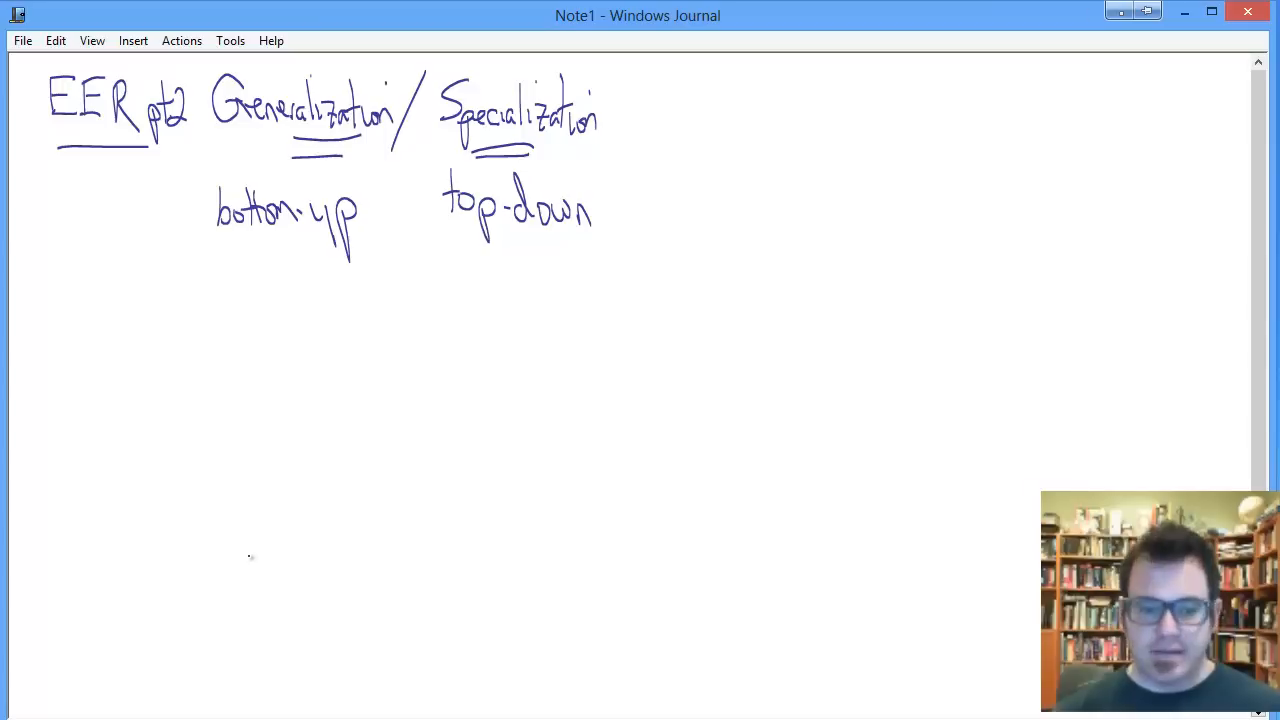
Step: Draw the Car, truck, Mc and Boat boxes in a row along the page bottom
left_click_drag(130, 628, 270, 542)
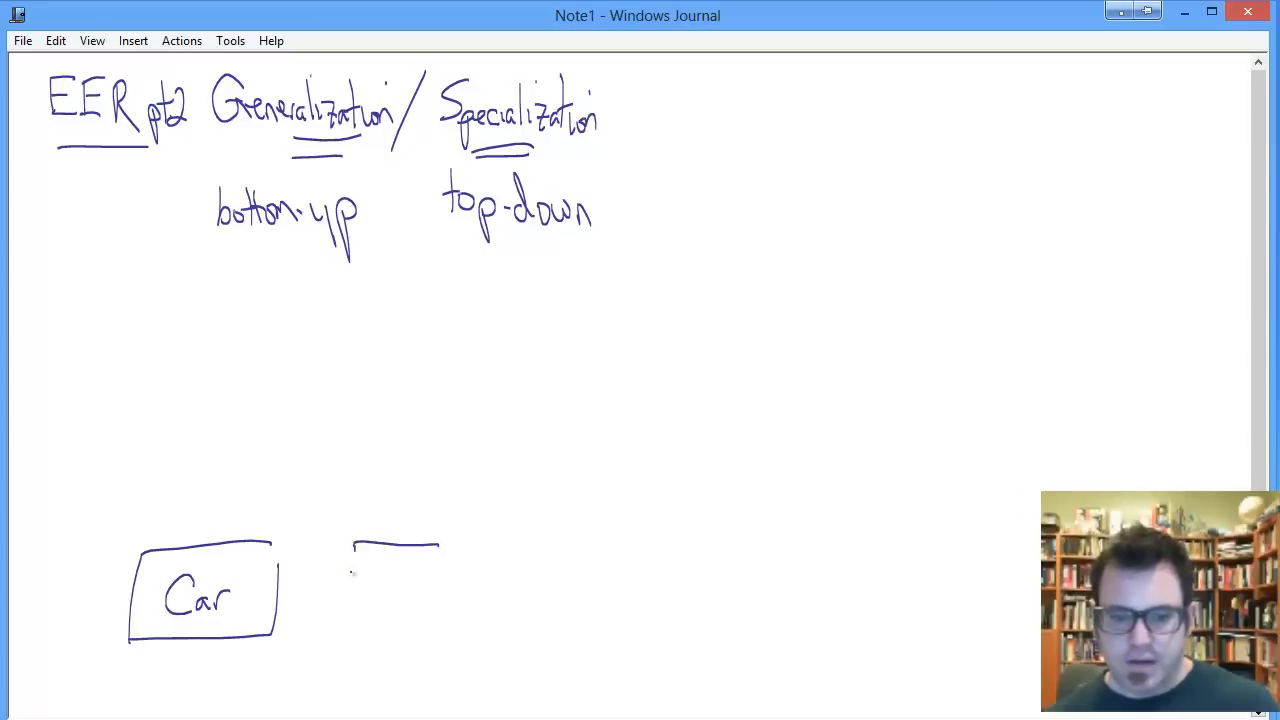
left_click_drag(340, 545, 465, 620)
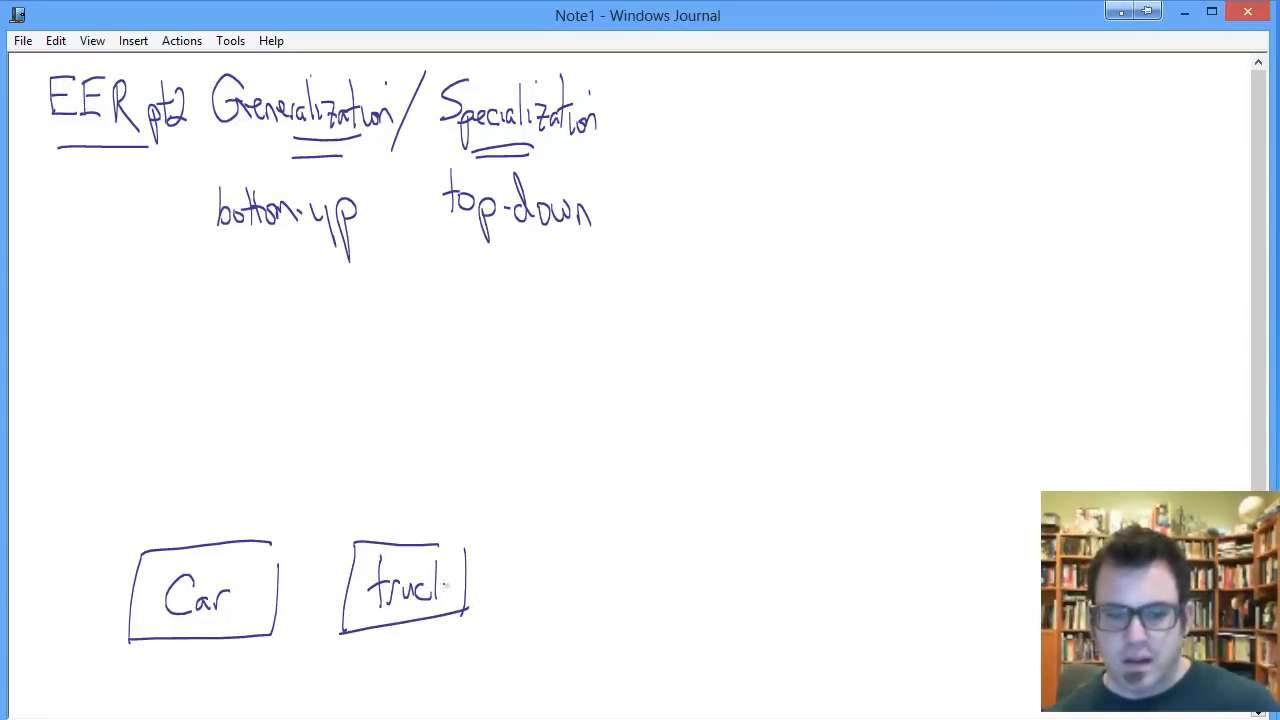
left_click_drag(590, 545, 695, 538)
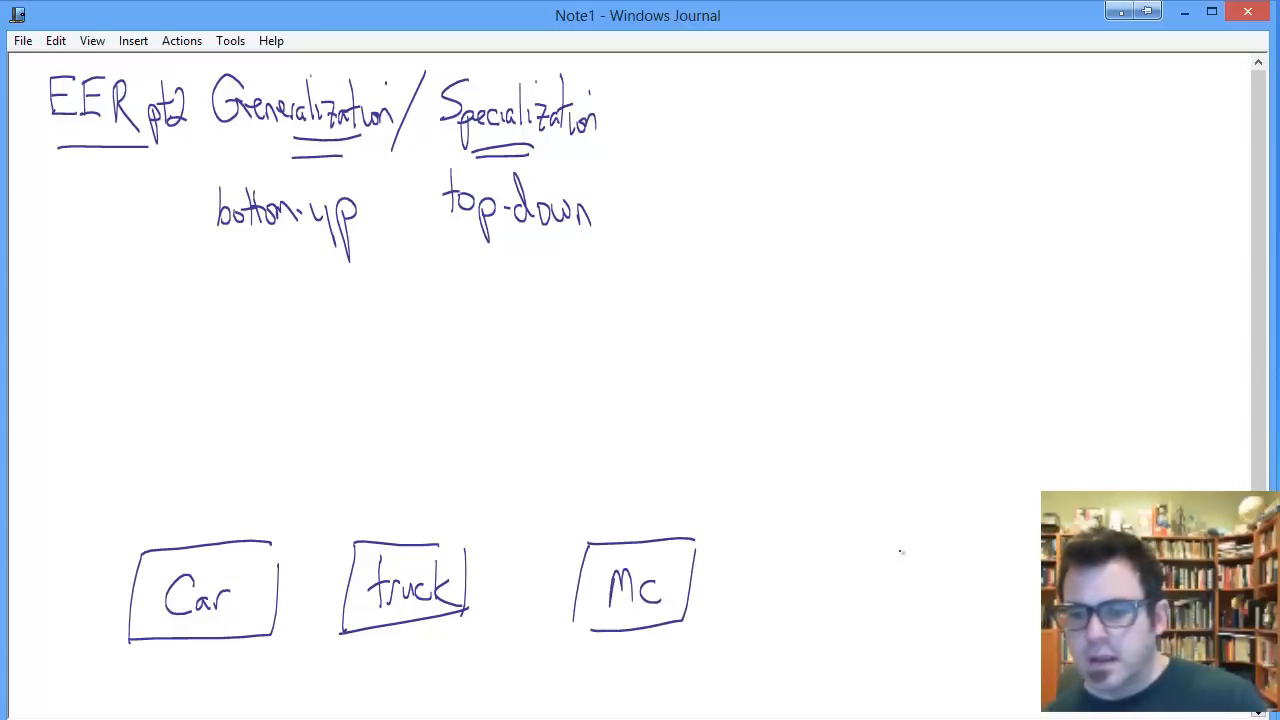
left_click_drag(770, 555, 900, 630)
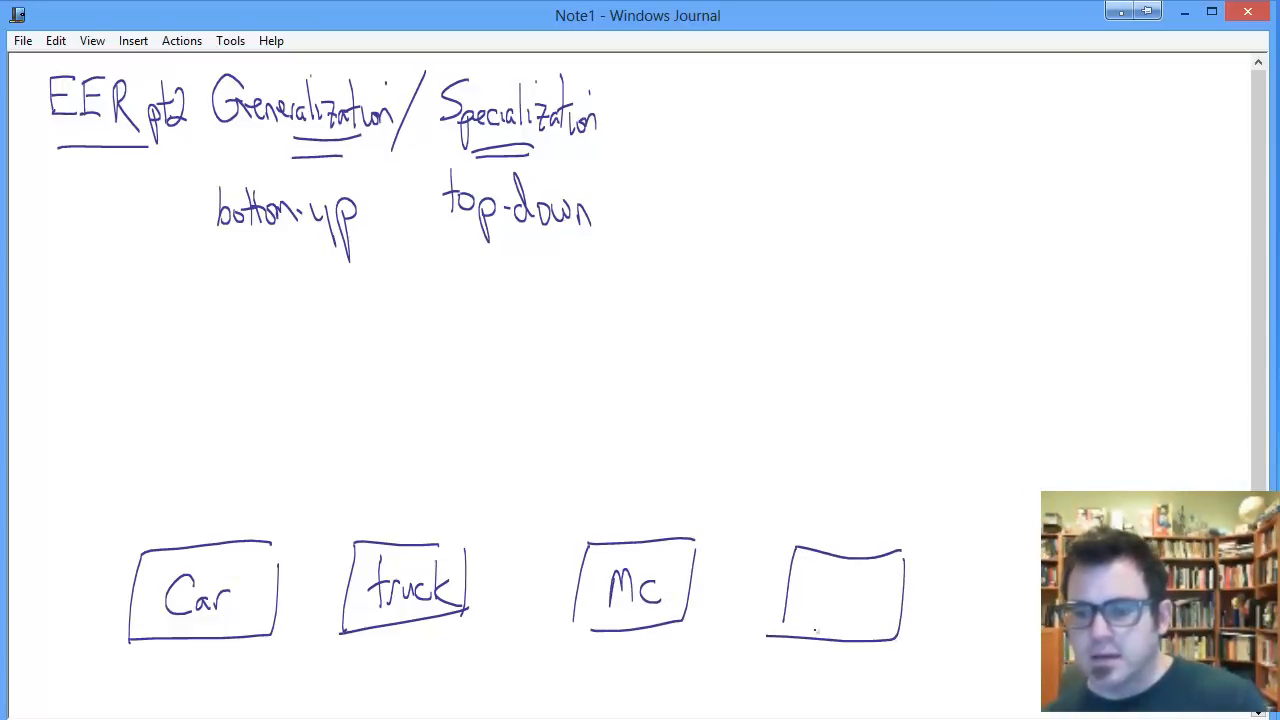
left_click_drag(800, 600, 865, 610)
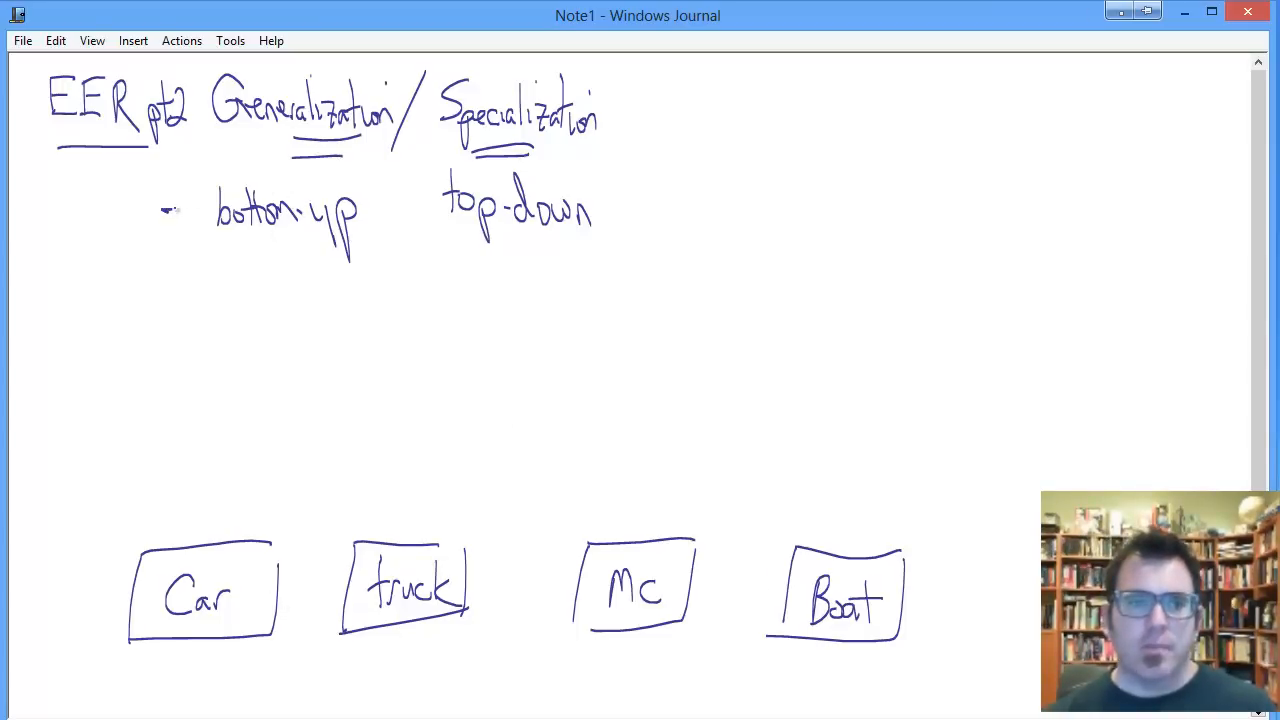
Step: Draw the bottom-up arrow to Generalization, the linking circle, and a Vehicle box above
left_click_drag(240, 145, 160, 210)
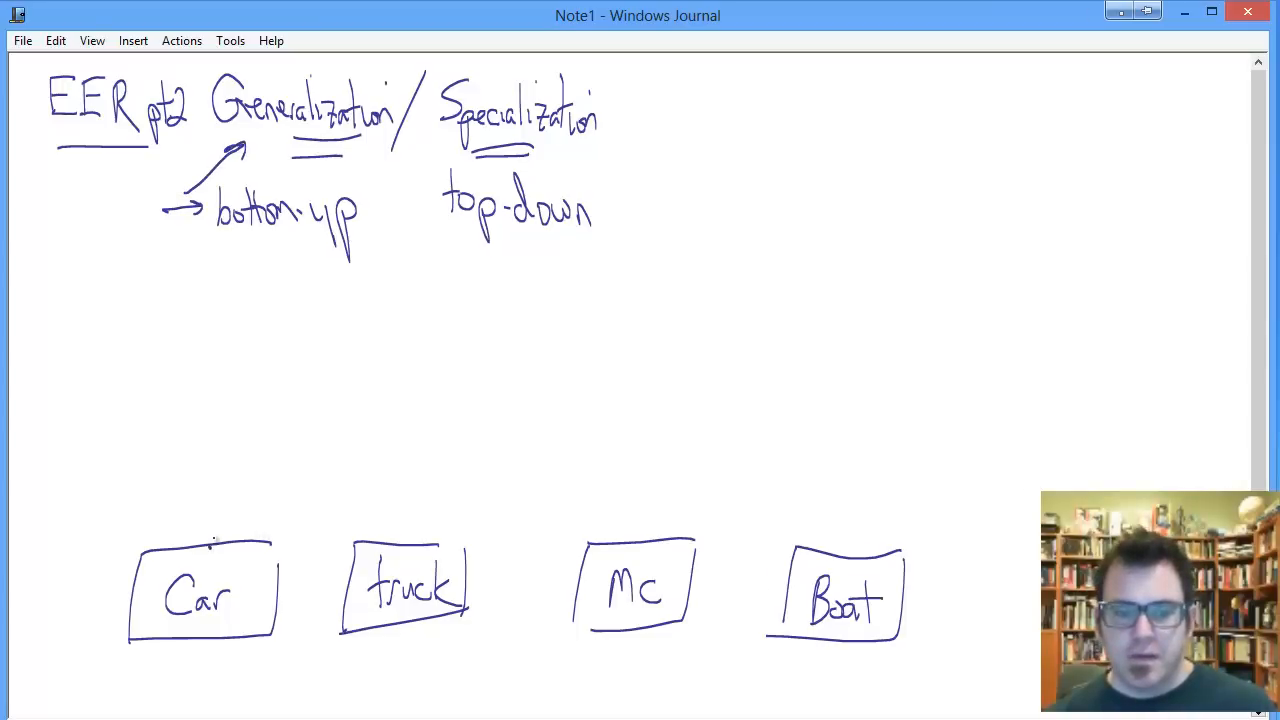
left_click_drag(210, 545, 435, 430)
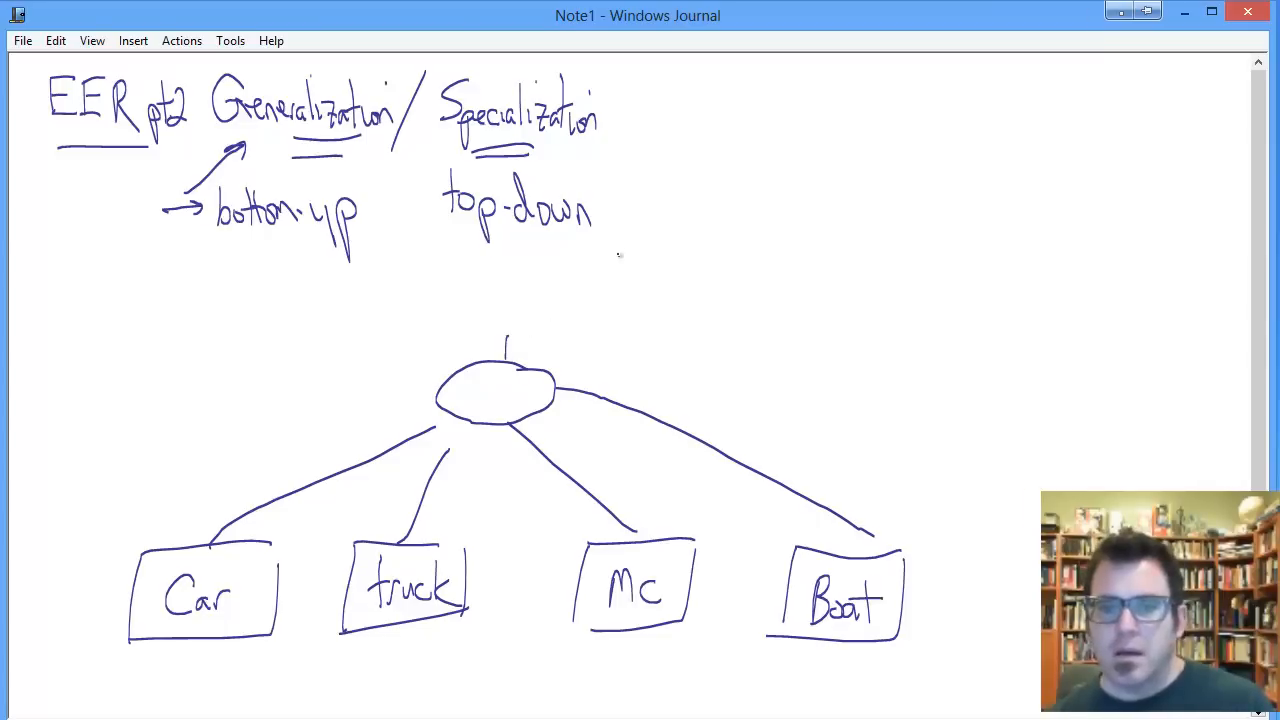
left_click_drag(430, 255, 620, 320)
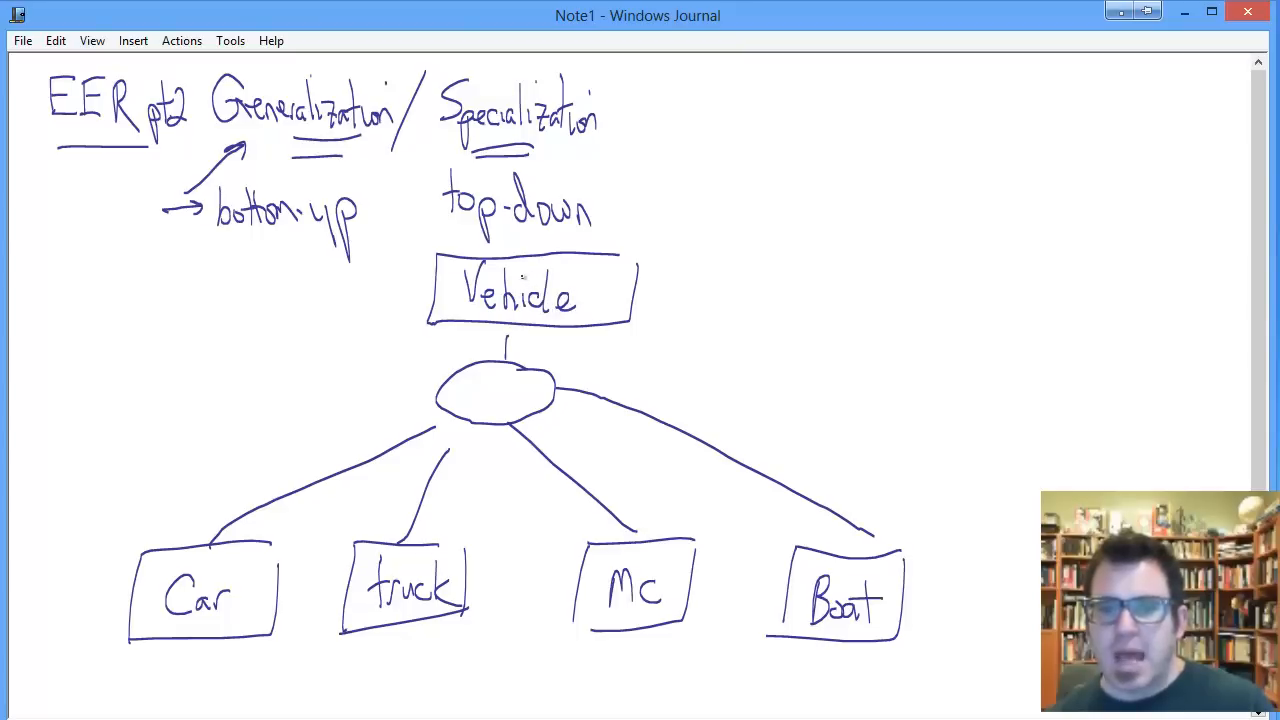
Step: Mark the Car, truck, Mc and Boat lines with subset symbols and erase the stray arrow
left_click_drag(370, 455, 340, 480)
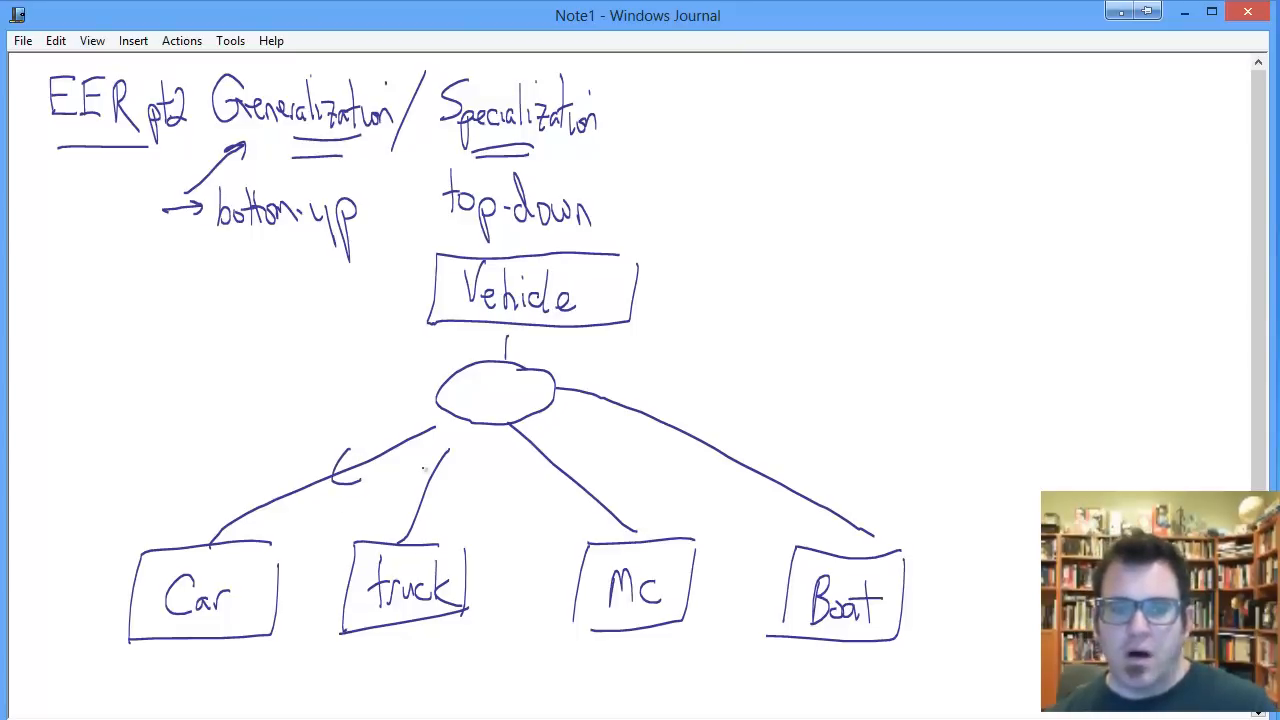
left_click_drag(420, 460, 570, 490)
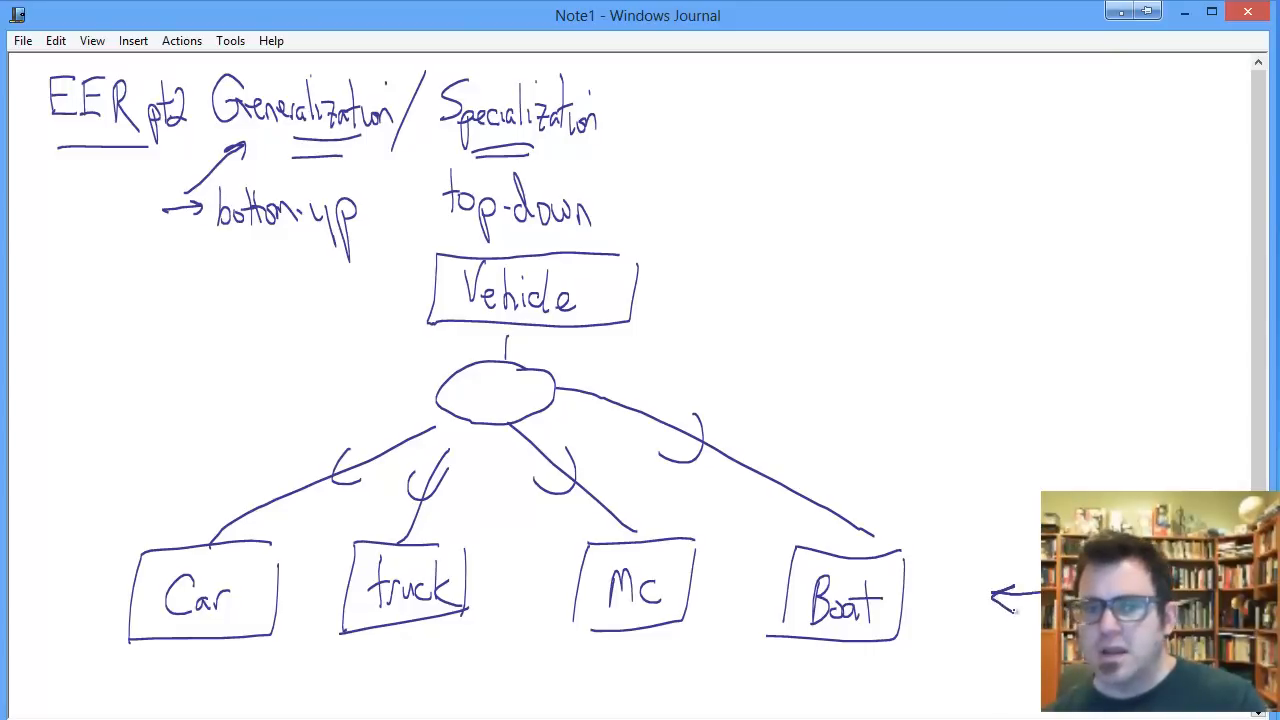
left_click_drag(920, 380, 1040, 500)
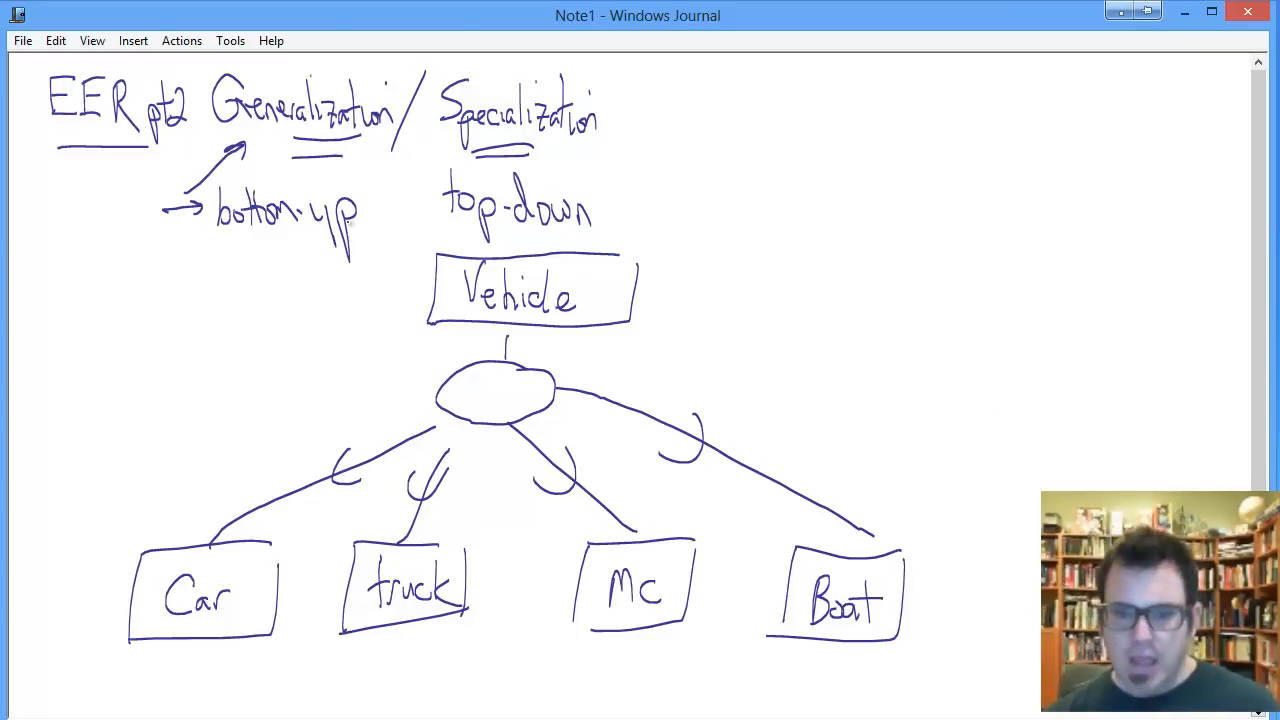
Step: Write Vehicle attributes VIN, Max MPH, MPG and Engine-type along a line off the box
left_click_drag(645, 265, 710, 228)
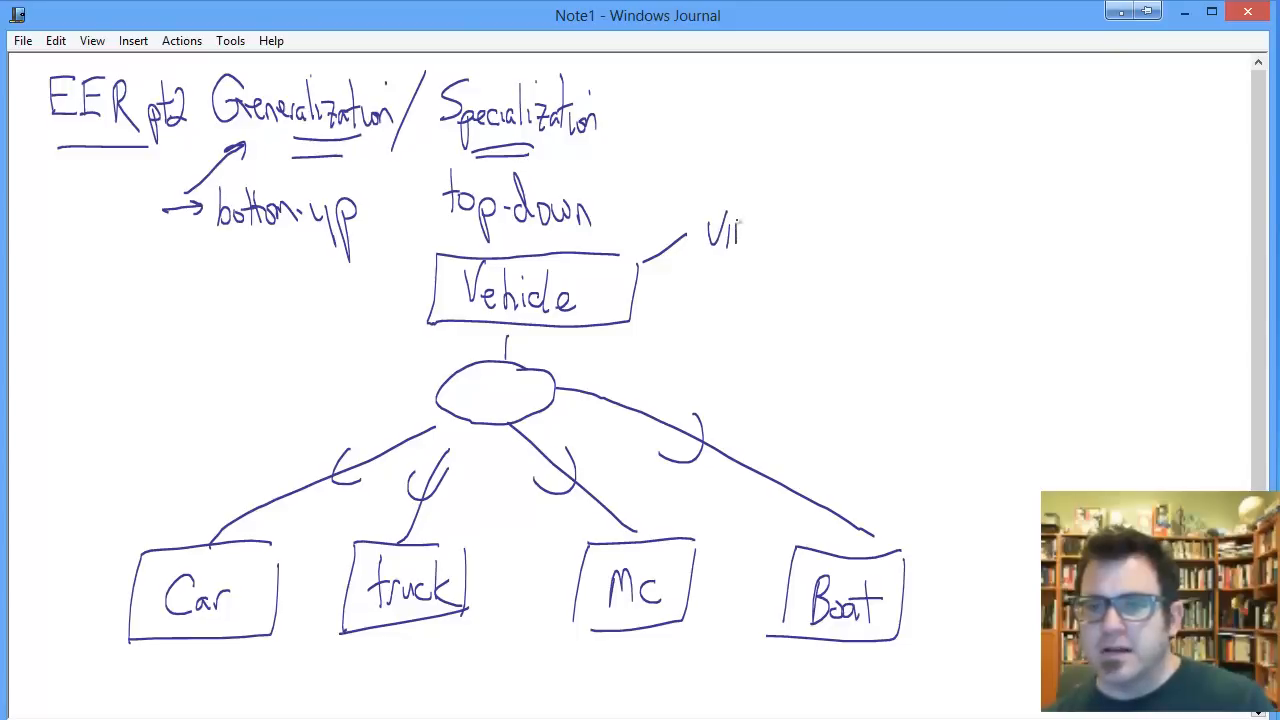
left_click_drag(730, 235, 758, 255)
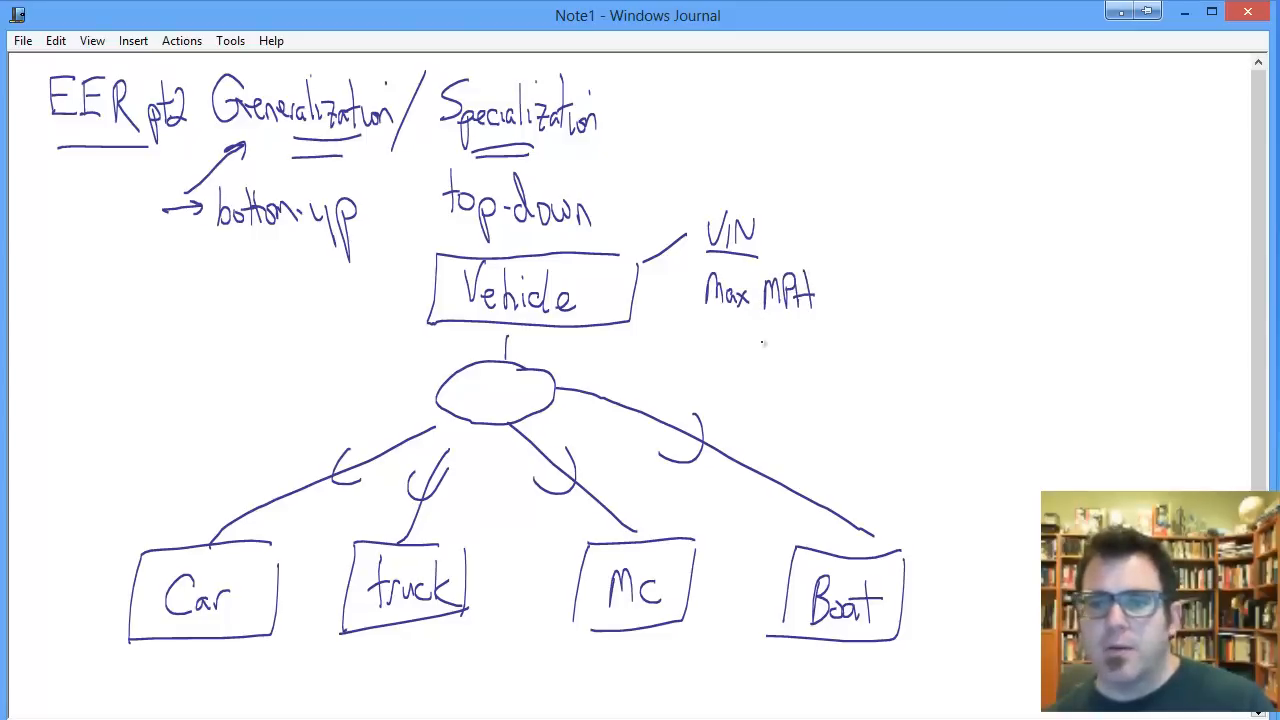
left_click_drag(700, 325, 720, 345)
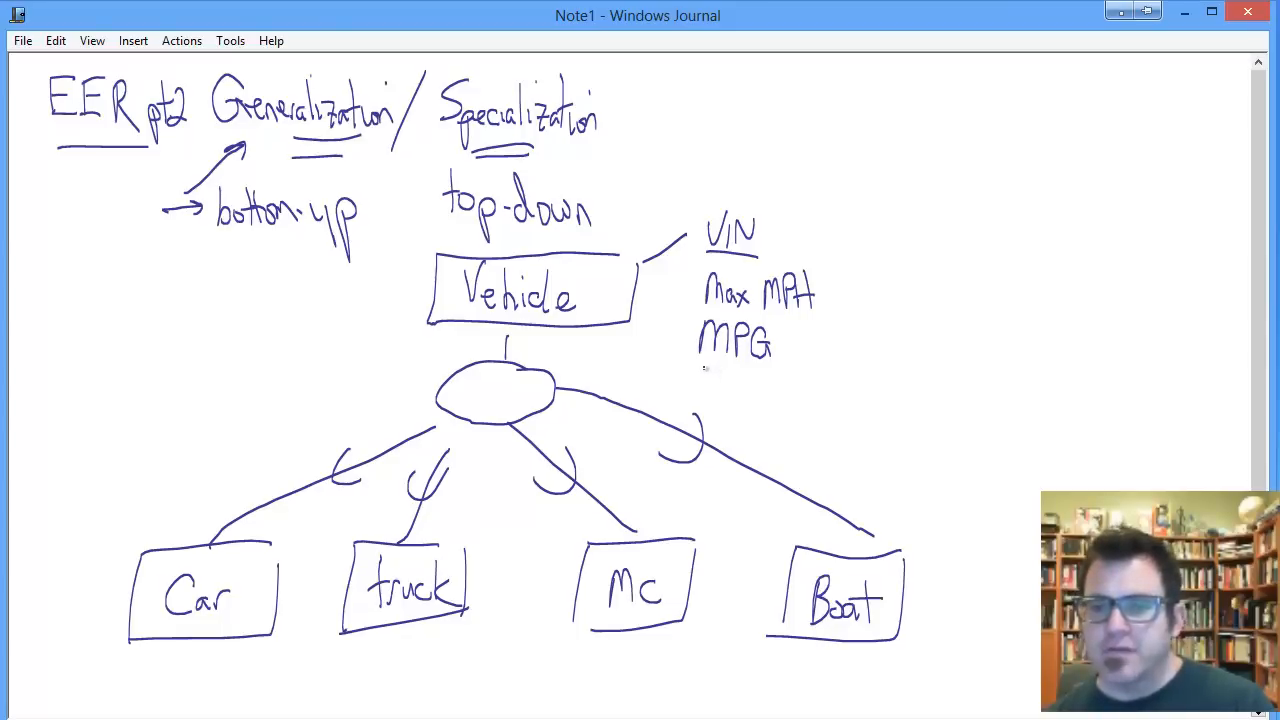
left_click_drag(703, 385, 740, 390)
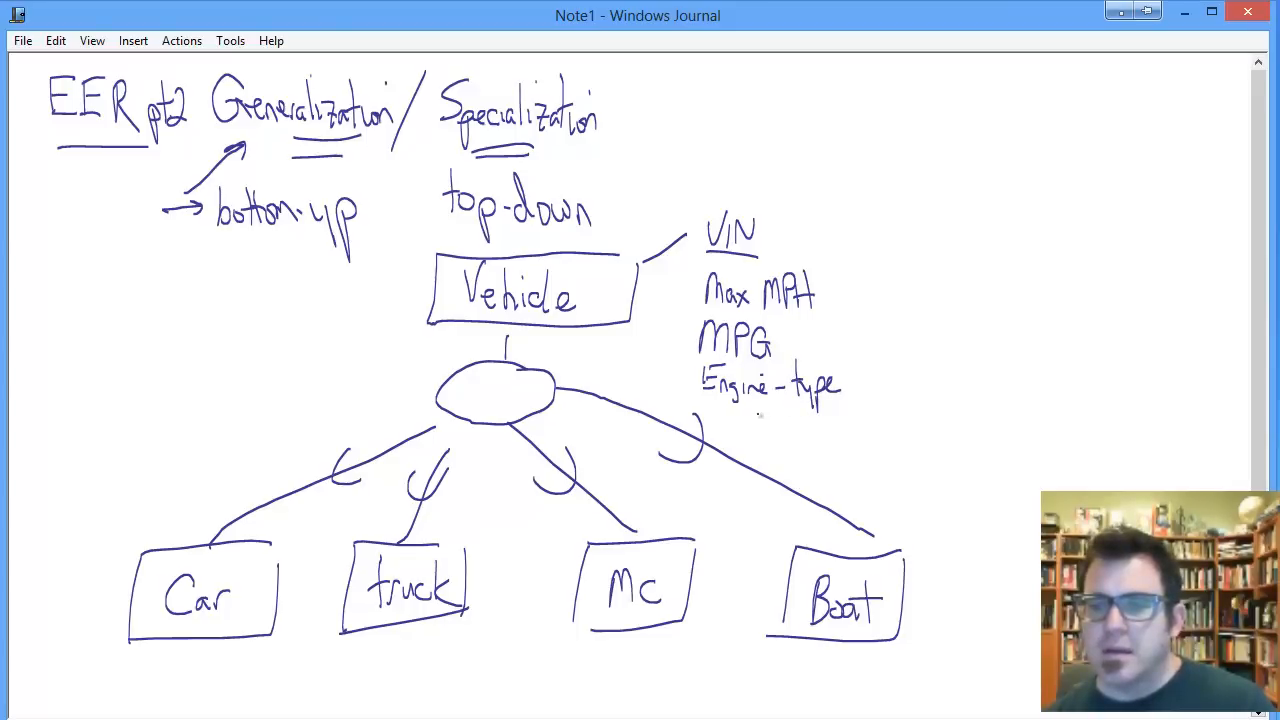
left_click_drag(760, 420, 790, 420)
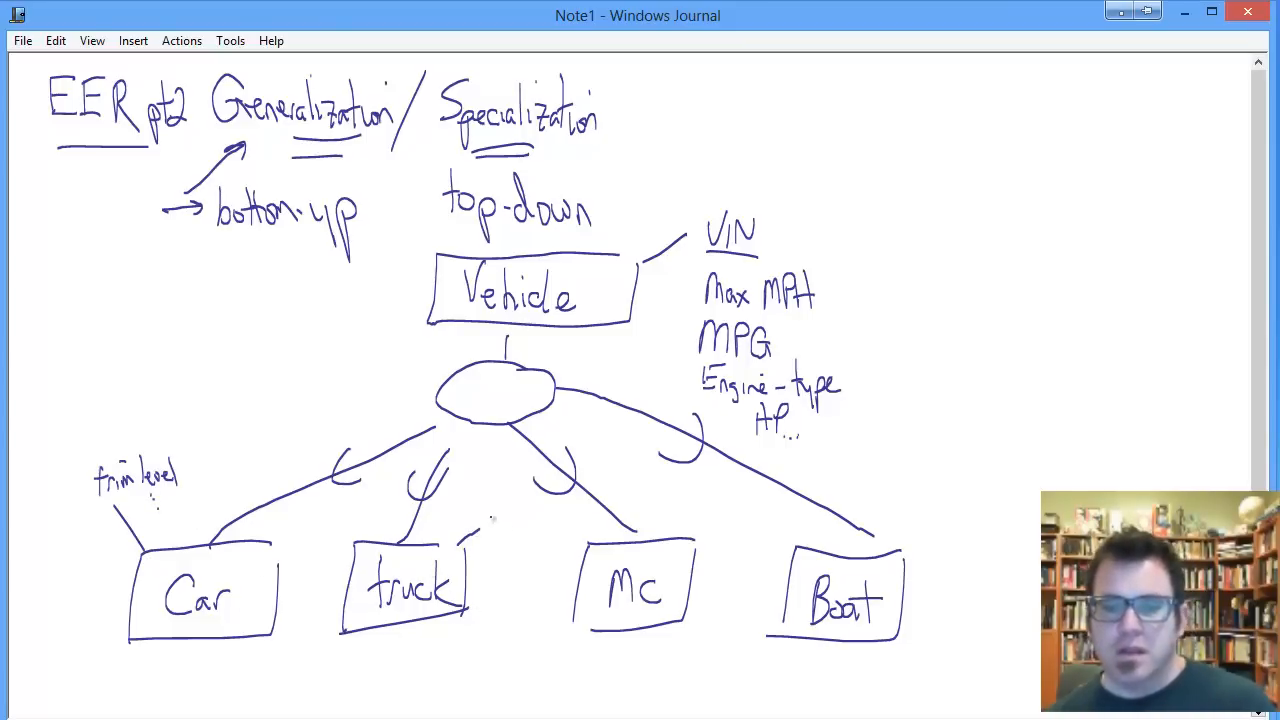
Step: Write the 'towing cap' attribute beside Truck
type("towing")
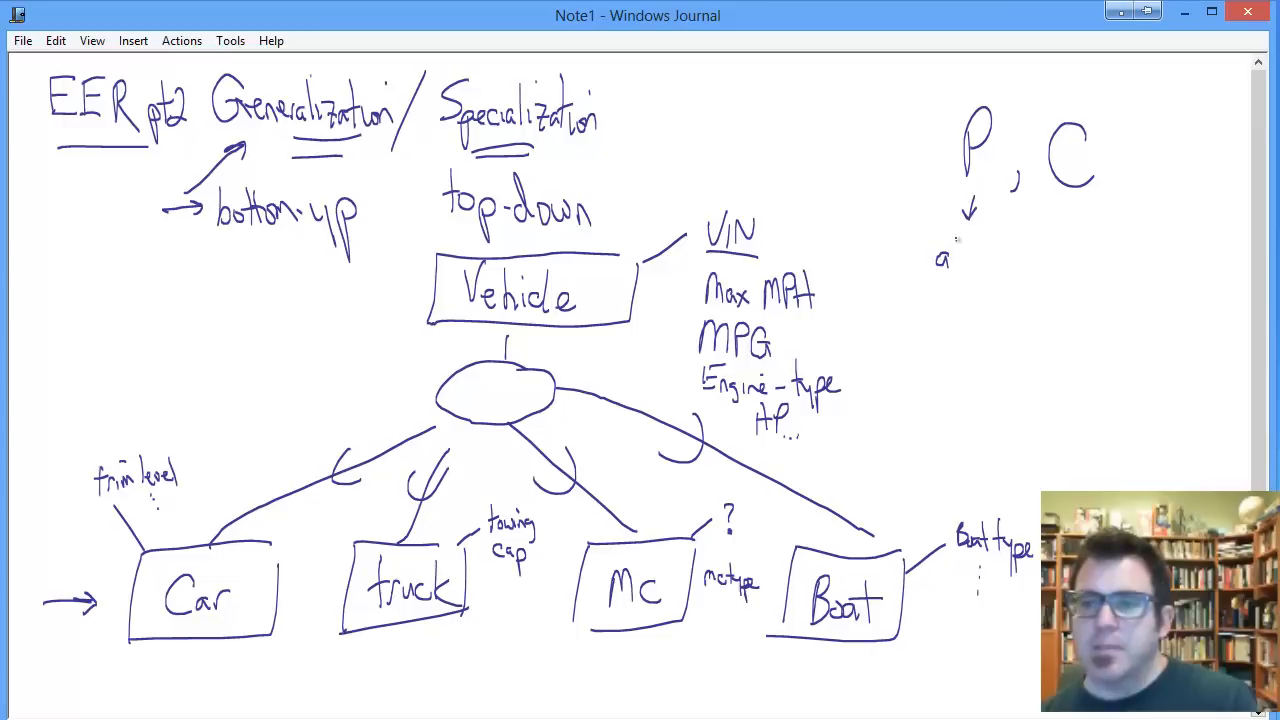
Step: Write 'at min' and 'at max' under P, C, then 'full/part.' below
type("tmin")
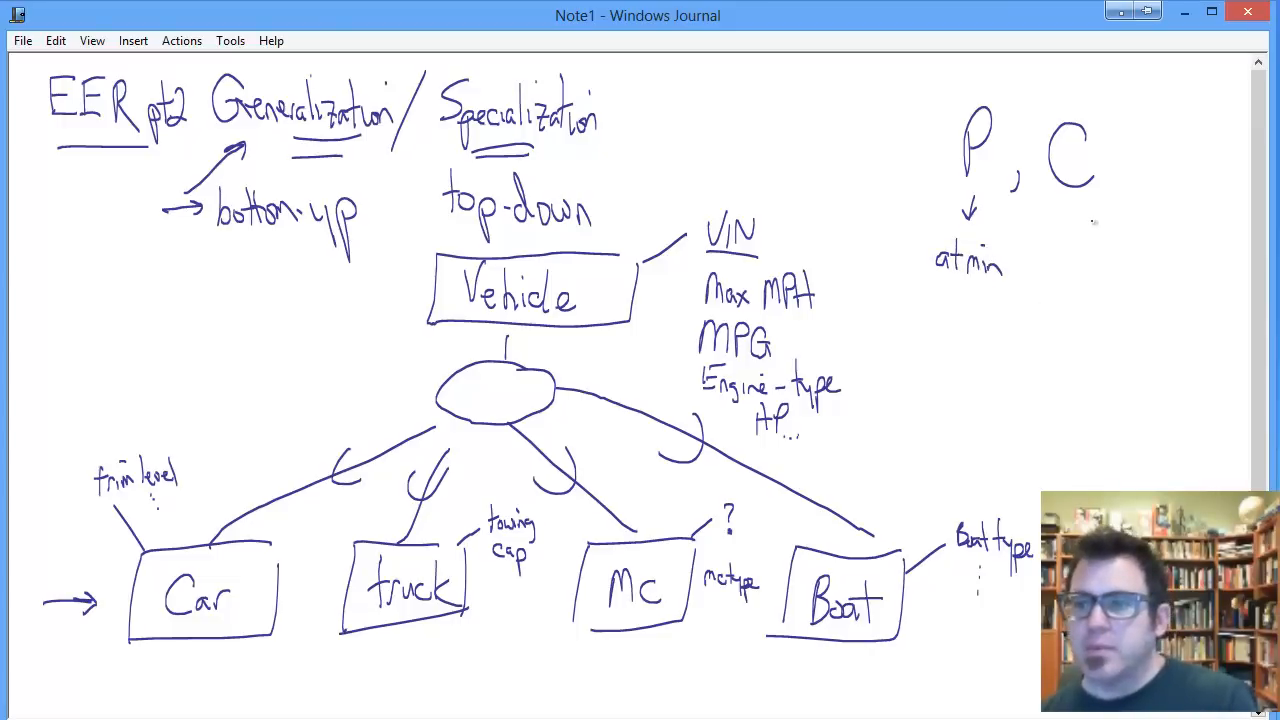
left_click_drag(1080, 195, 1080, 240)
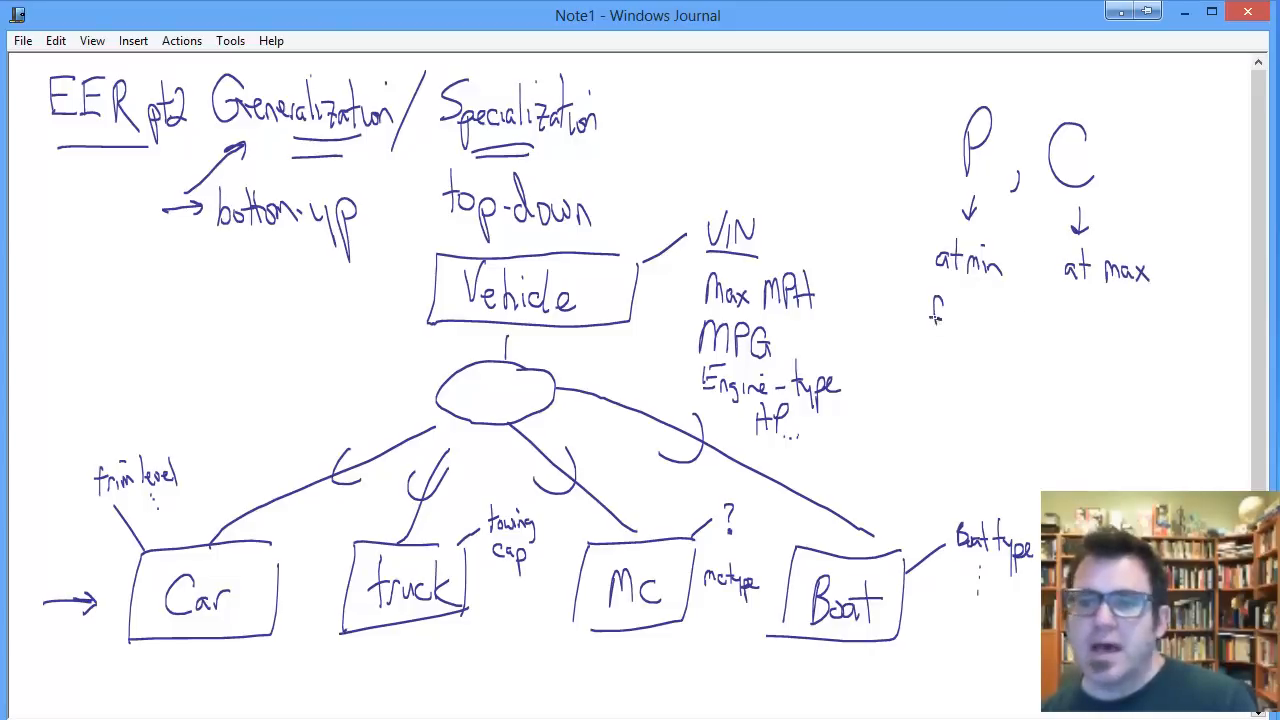
type("full")
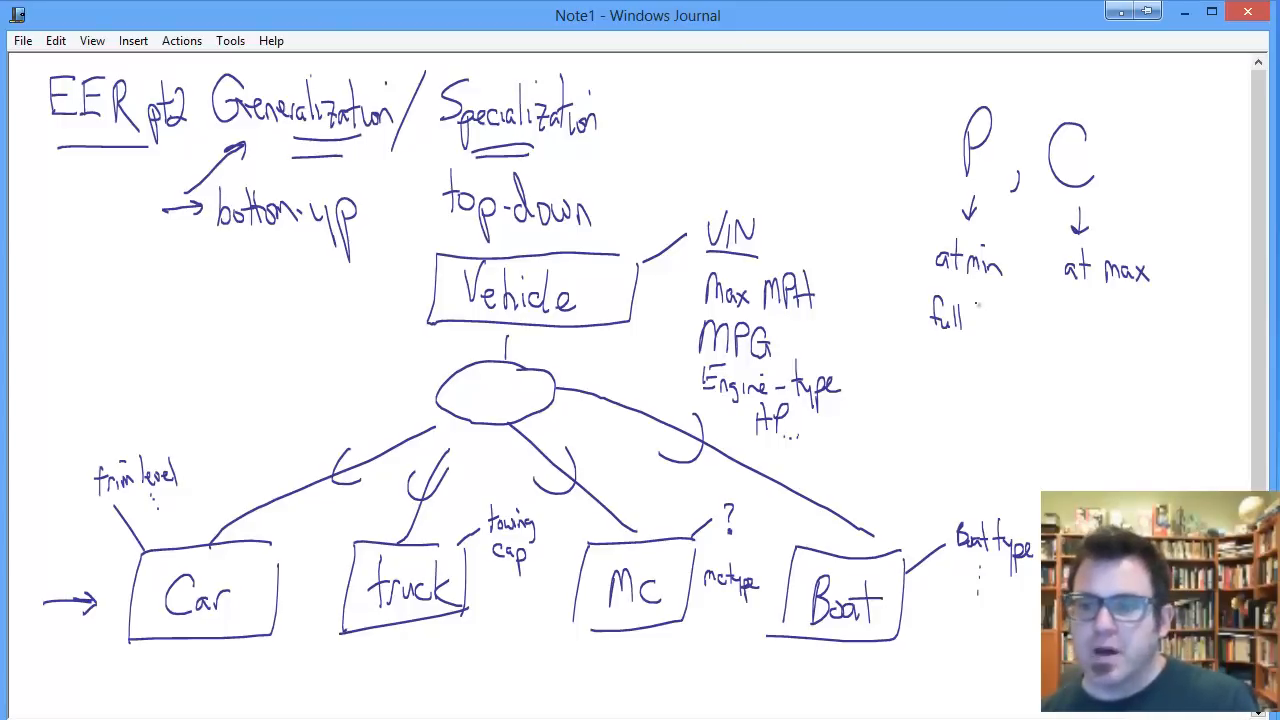
type("/p")
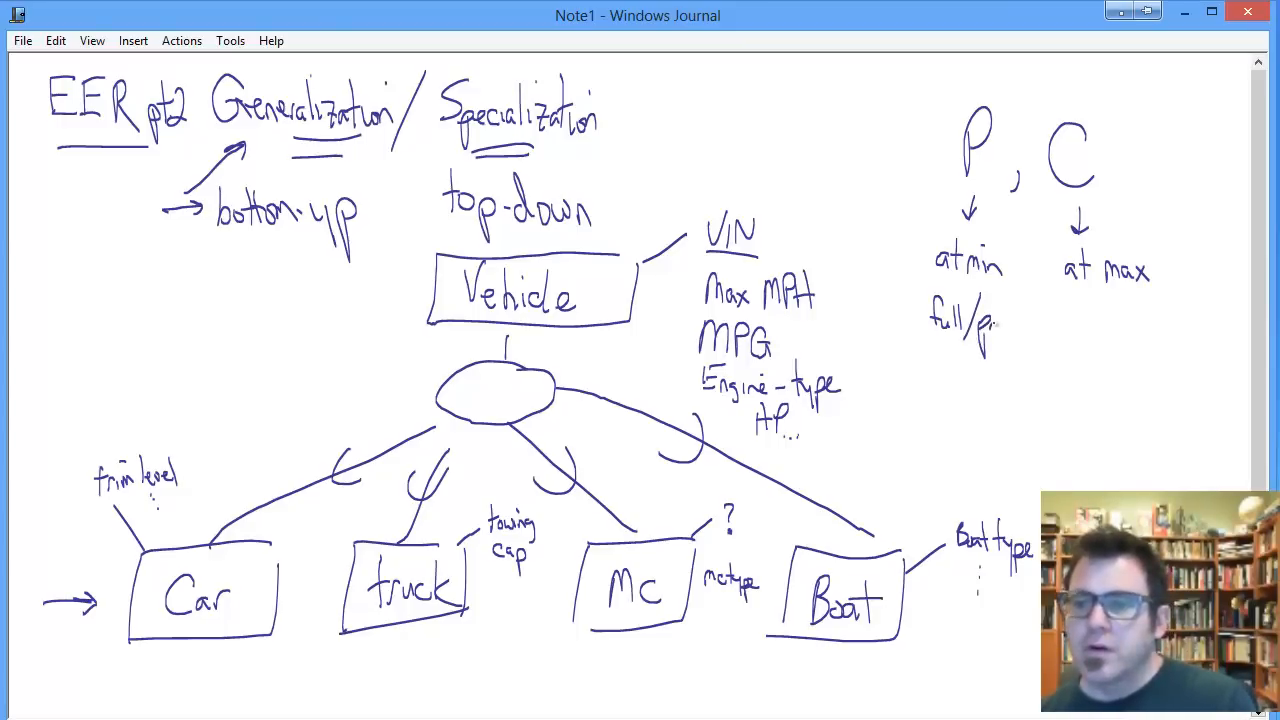
left_click_drag(990, 320, 1025, 330)
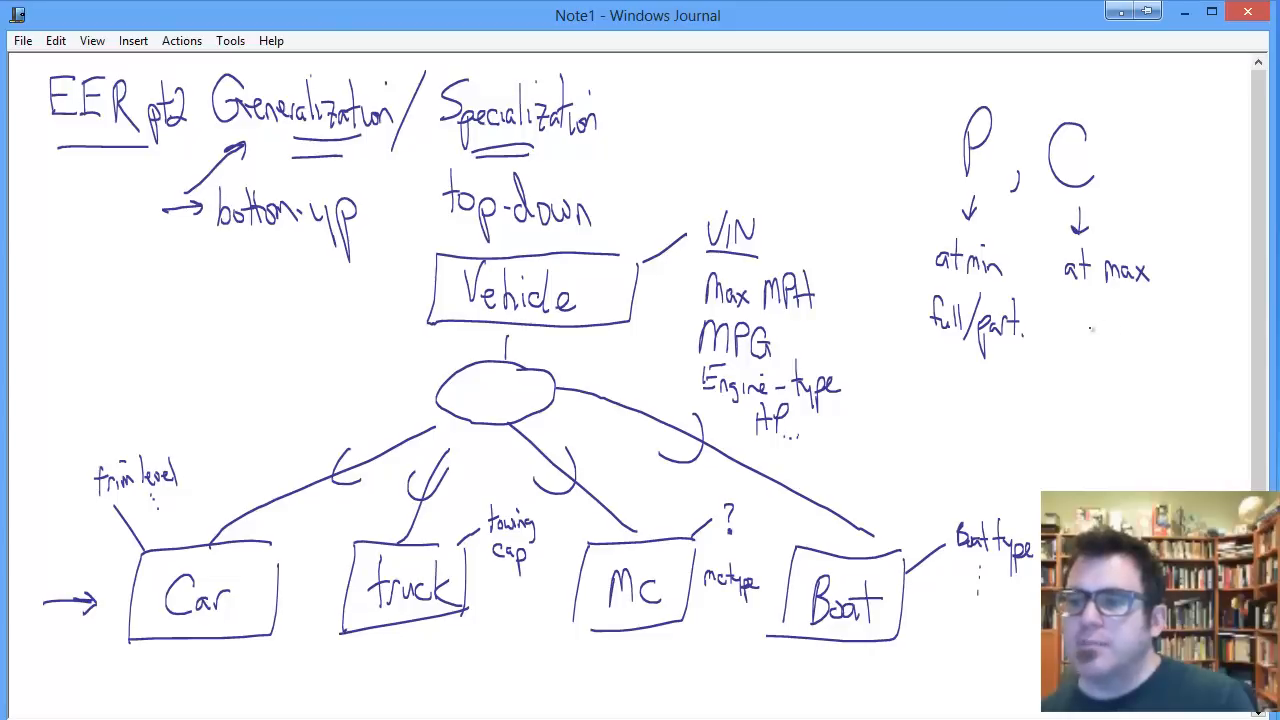
Step: Write 'disjoint OR overlap' beneath full/part
type("dis")
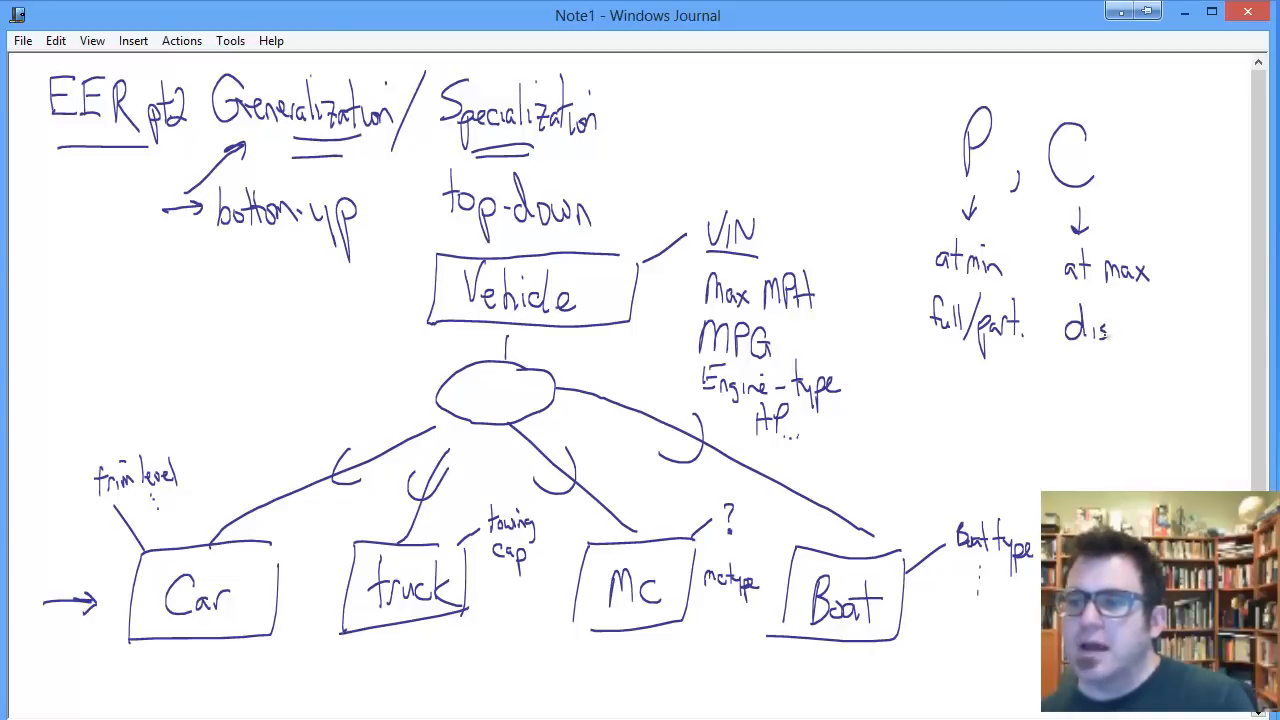
type("joint")
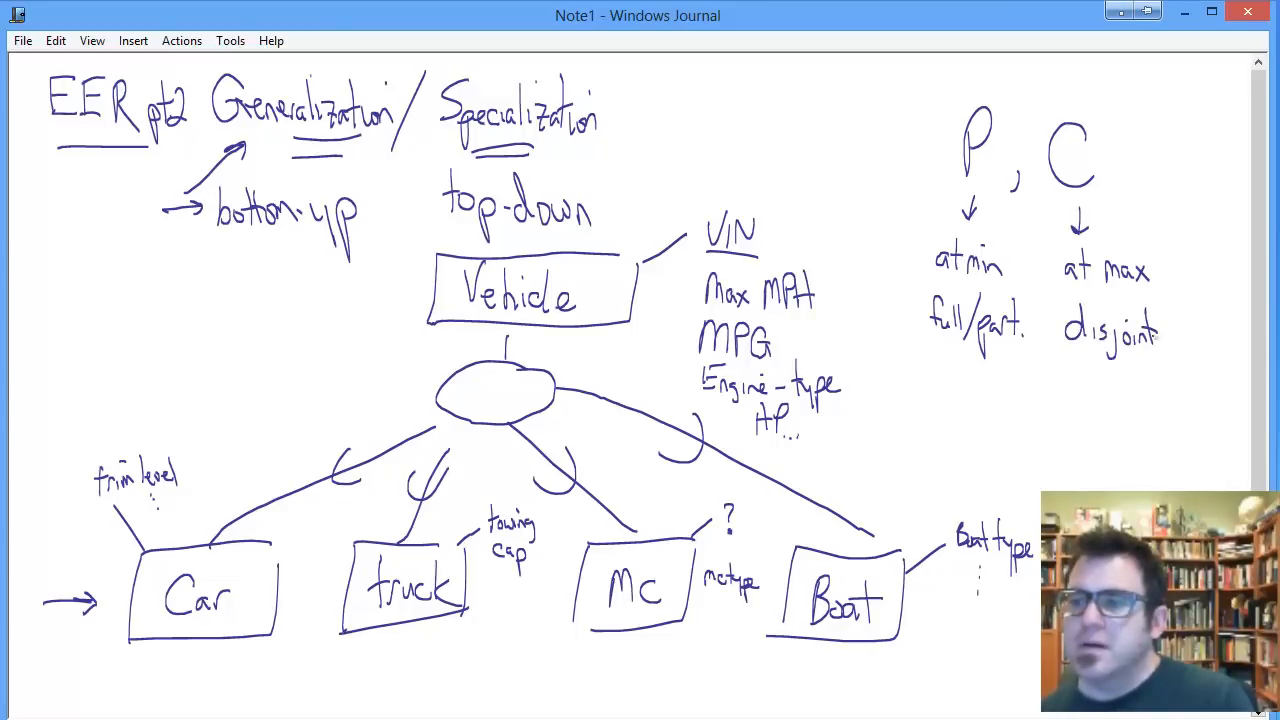
type("OR")
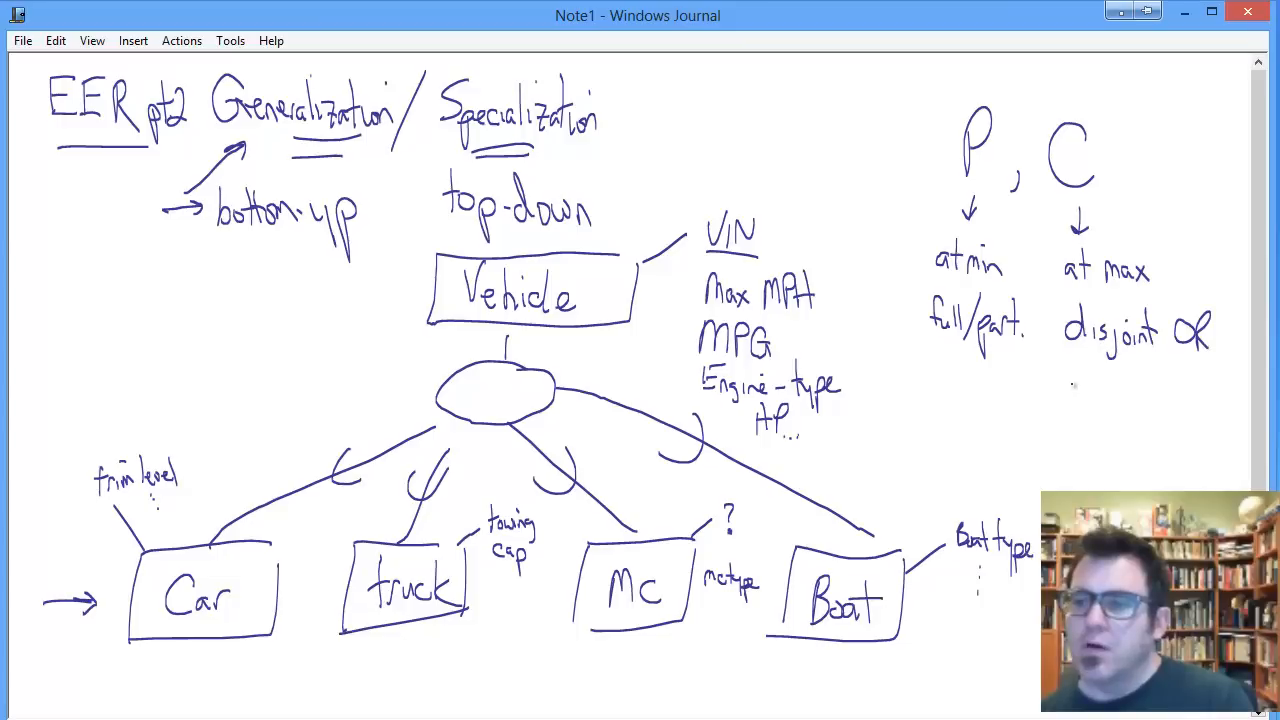
type("overlap")
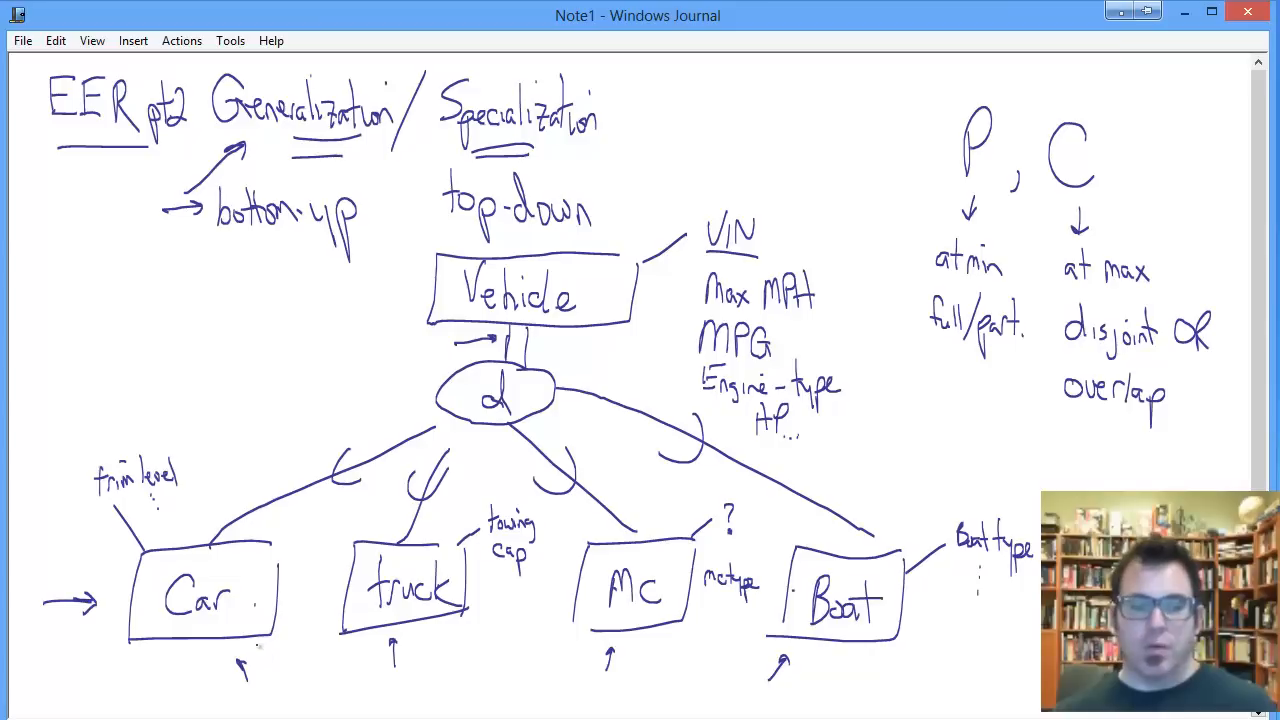
Step: Draw a small arc stroke between the Car and truck boxes
left_click_drag(245, 665, 330, 650)
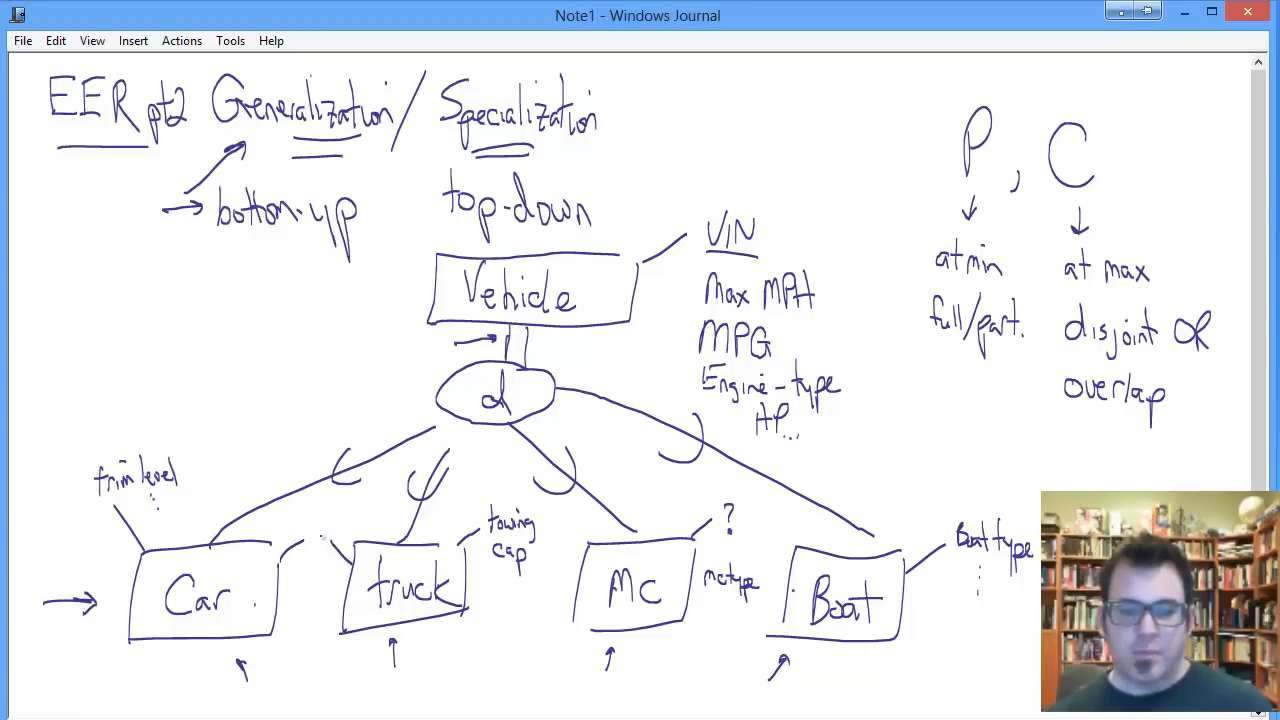
Step: Switch to a fresh page section headed 'Speccialization'
left_click(318, 543)
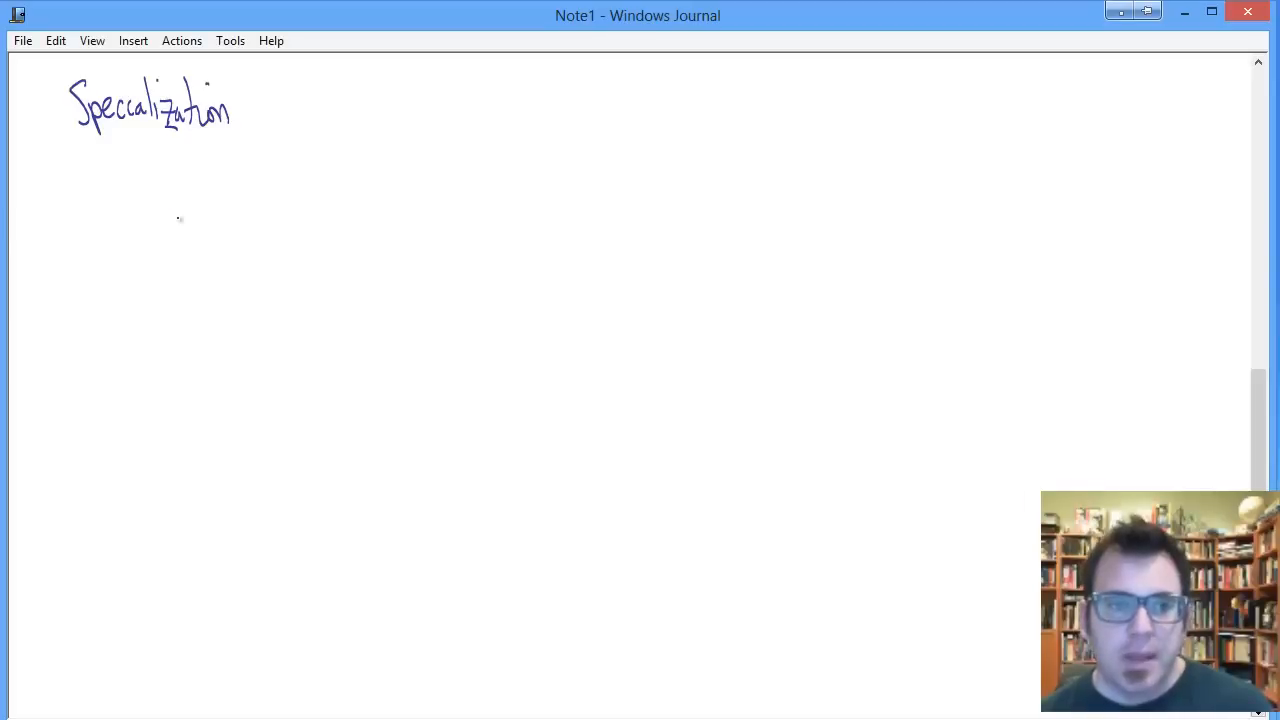
Step: Handwrite the People attributes ID, Name, Contact, DOB and 'Gender, ...' under the heading
left_click_drag(165, 200, 235, 260)
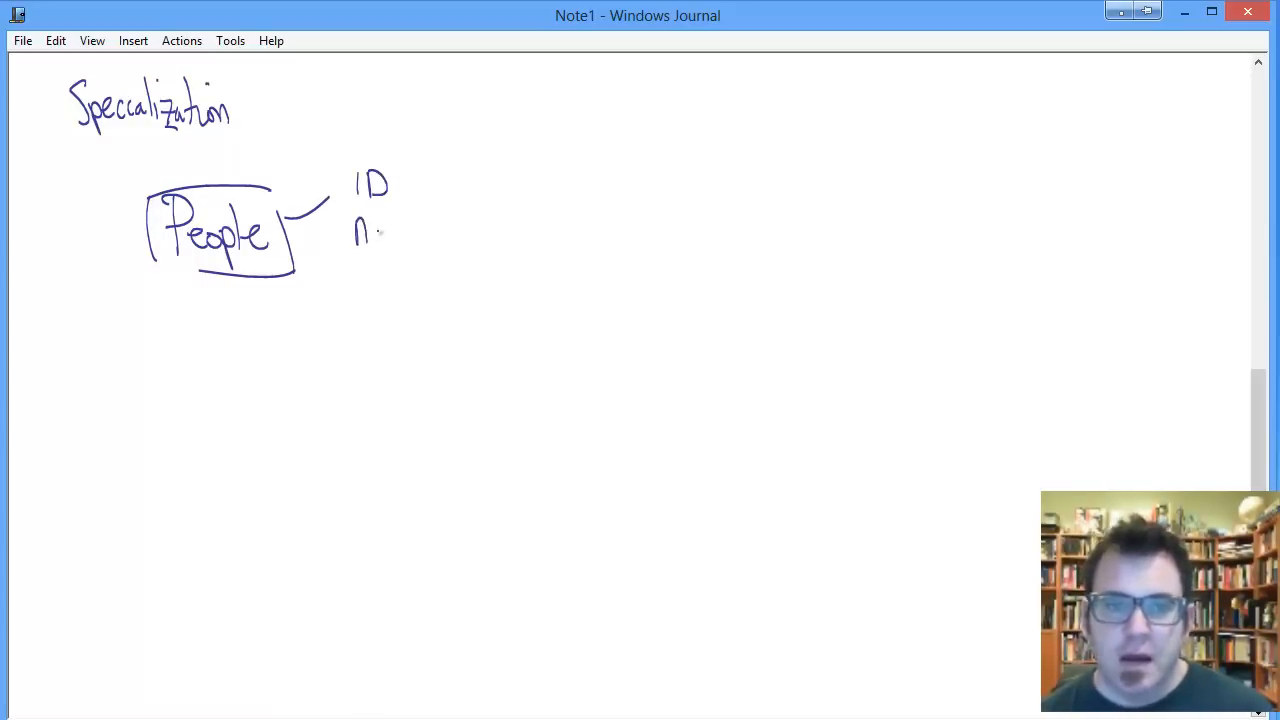
left_click_drag(357, 235, 415, 245)
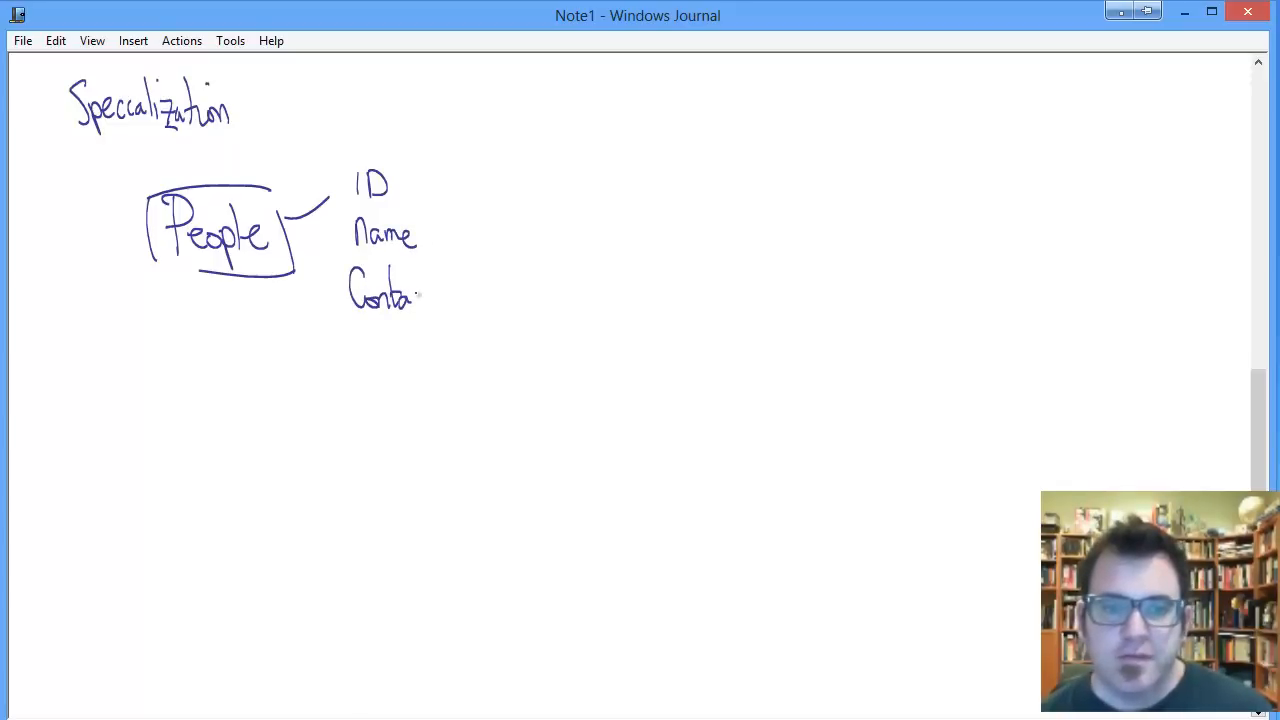
left_click_drag(400, 290, 432, 295)
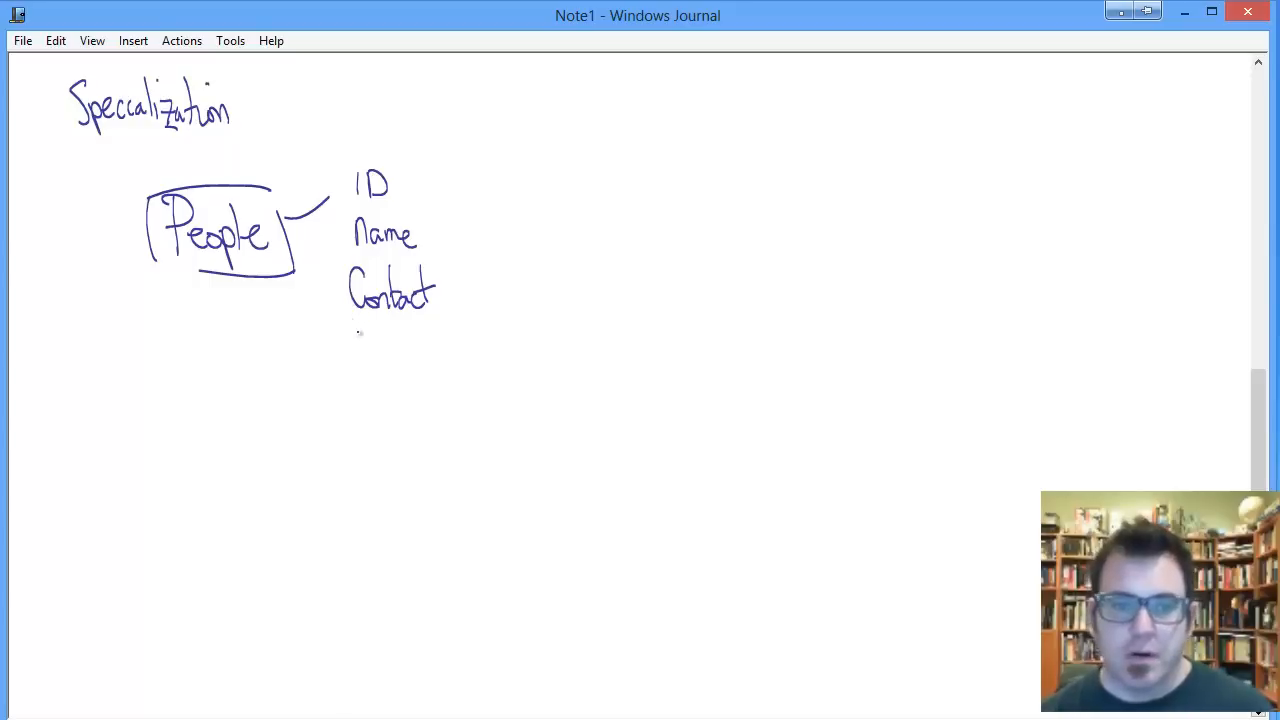
left_click_drag(350, 345, 400, 345)
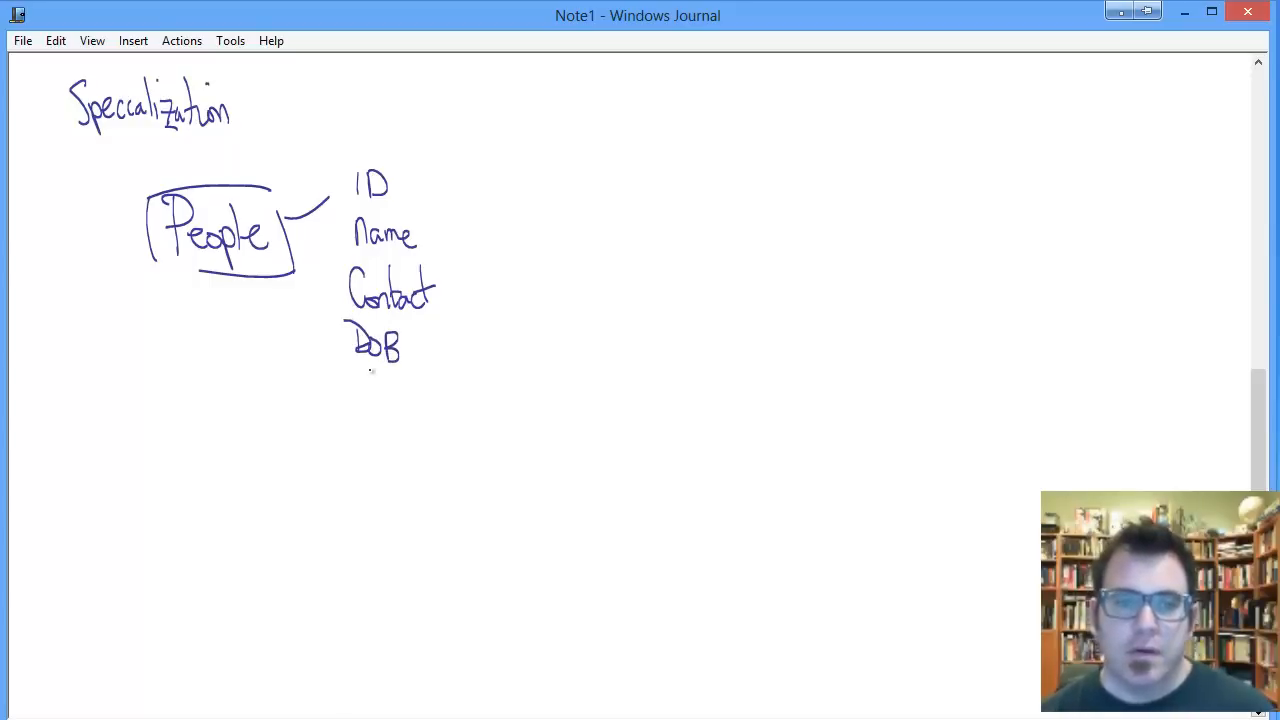
left_click_drag(350, 385, 410, 385)
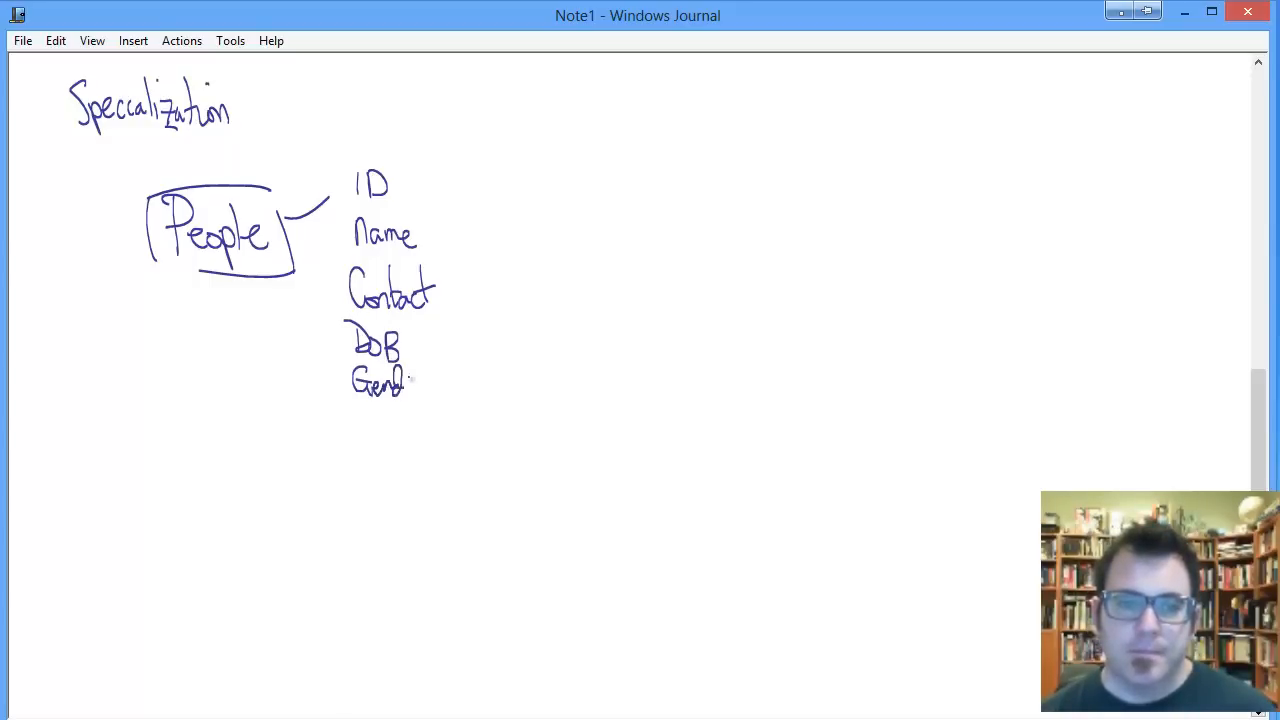
left_click_drag(400, 385, 430, 395)
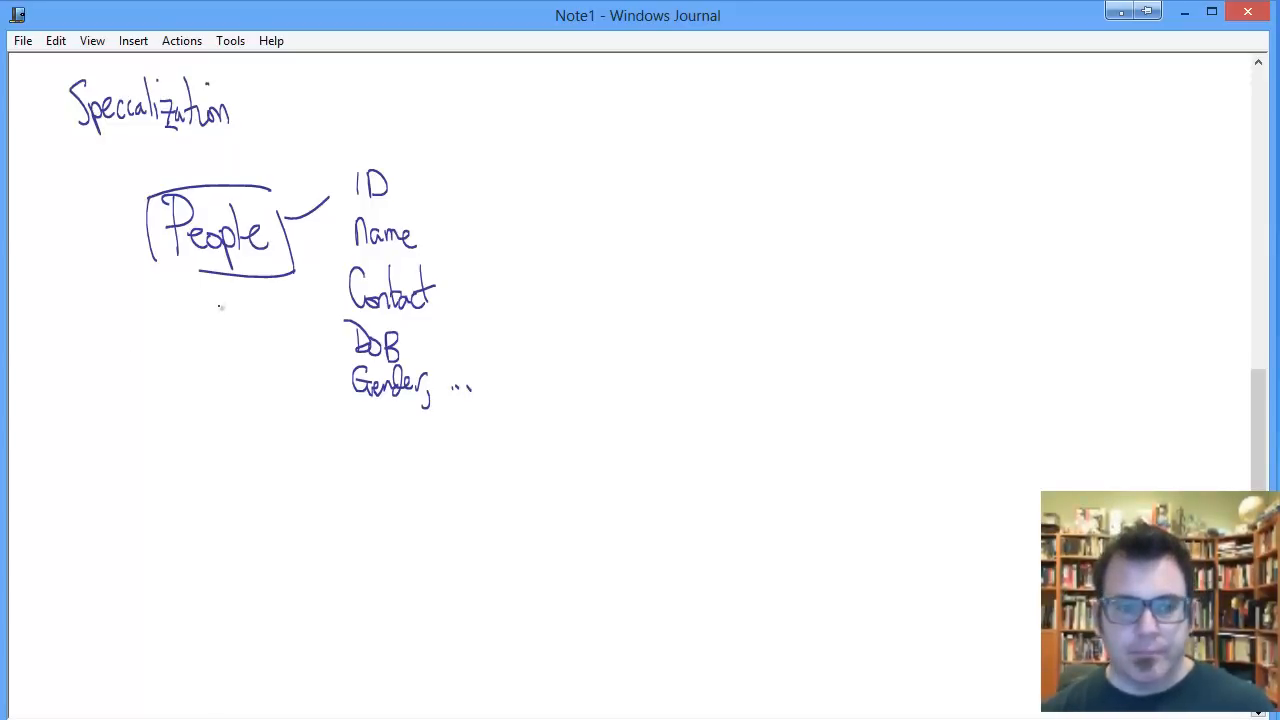
Step: Draw a line down from People to a circle, with boxed Emp, Students and Alumni below
left_click_drag(224, 285, 224, 365)
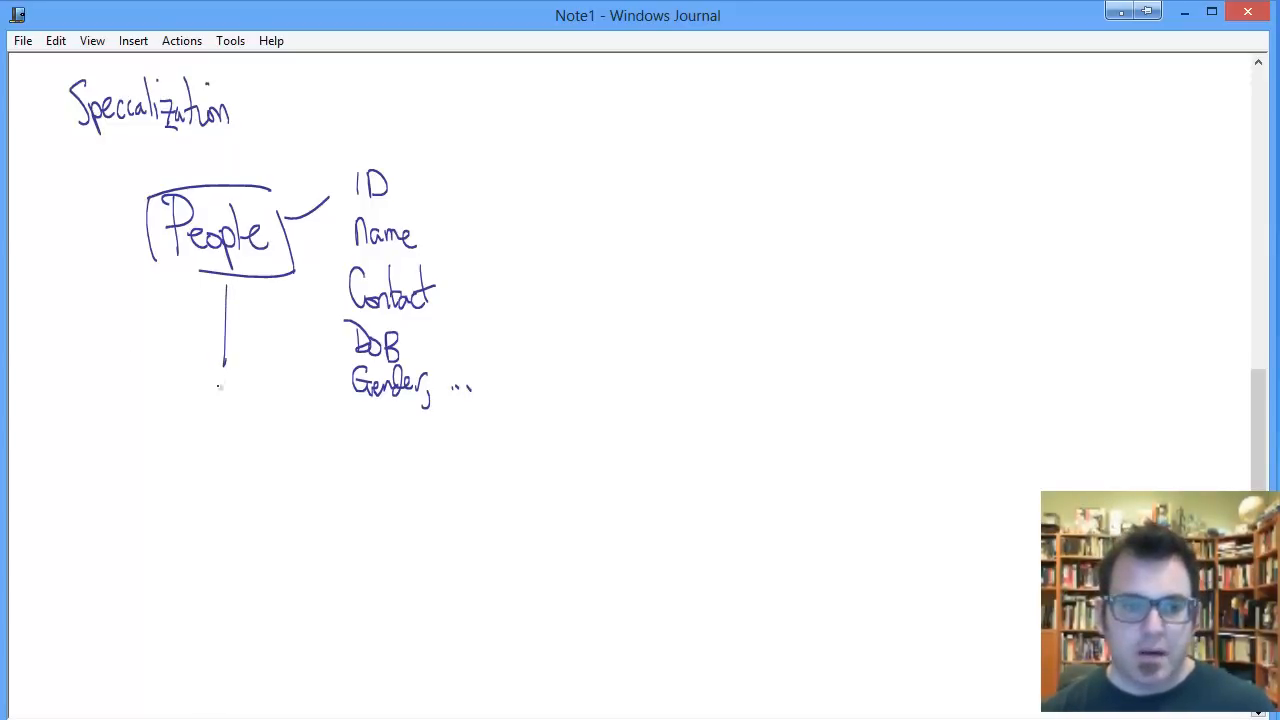
left_click_drag(220, 360, 222, 440)
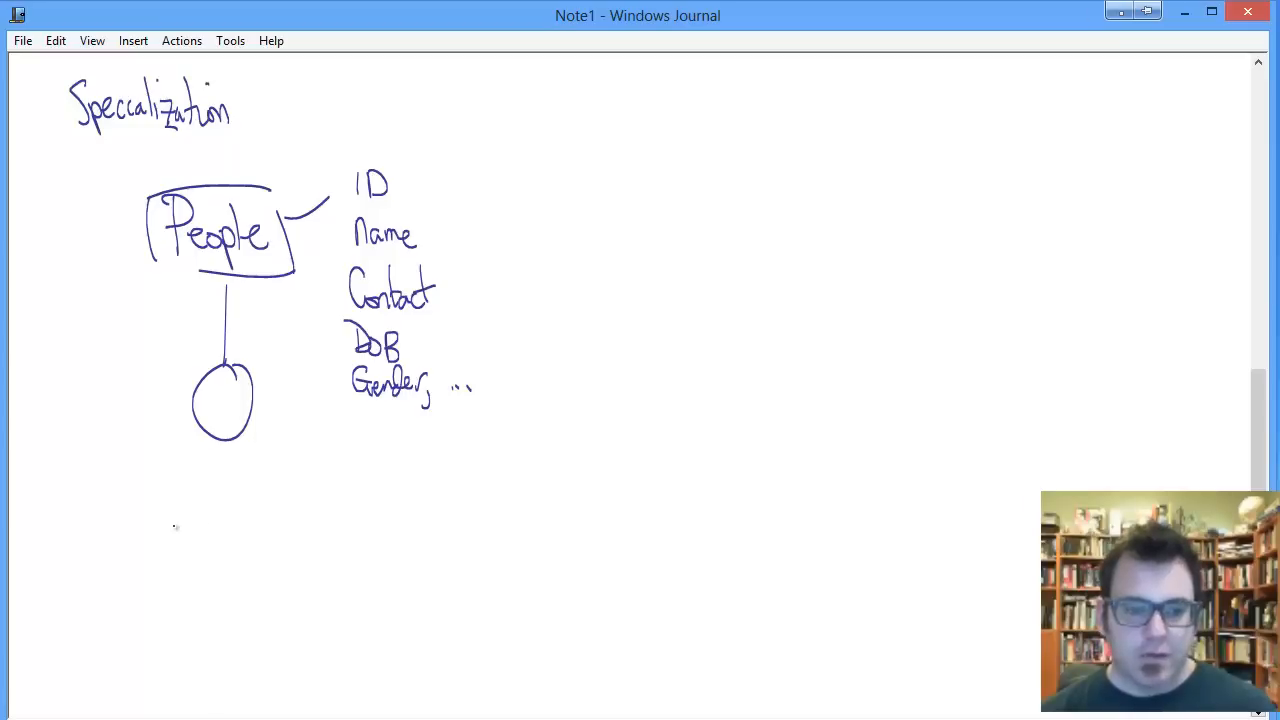
left_click_drag(75, 505, 148, 500)
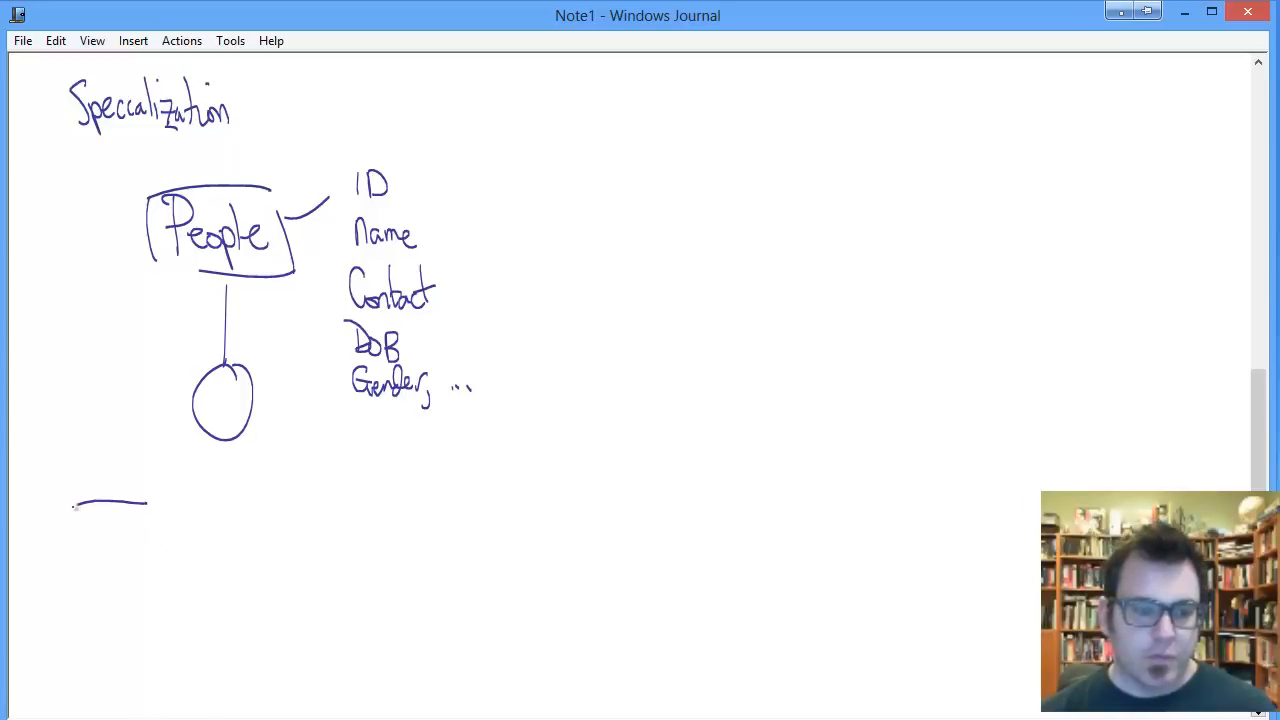
left_click_drag(75, 505, 150, 555)
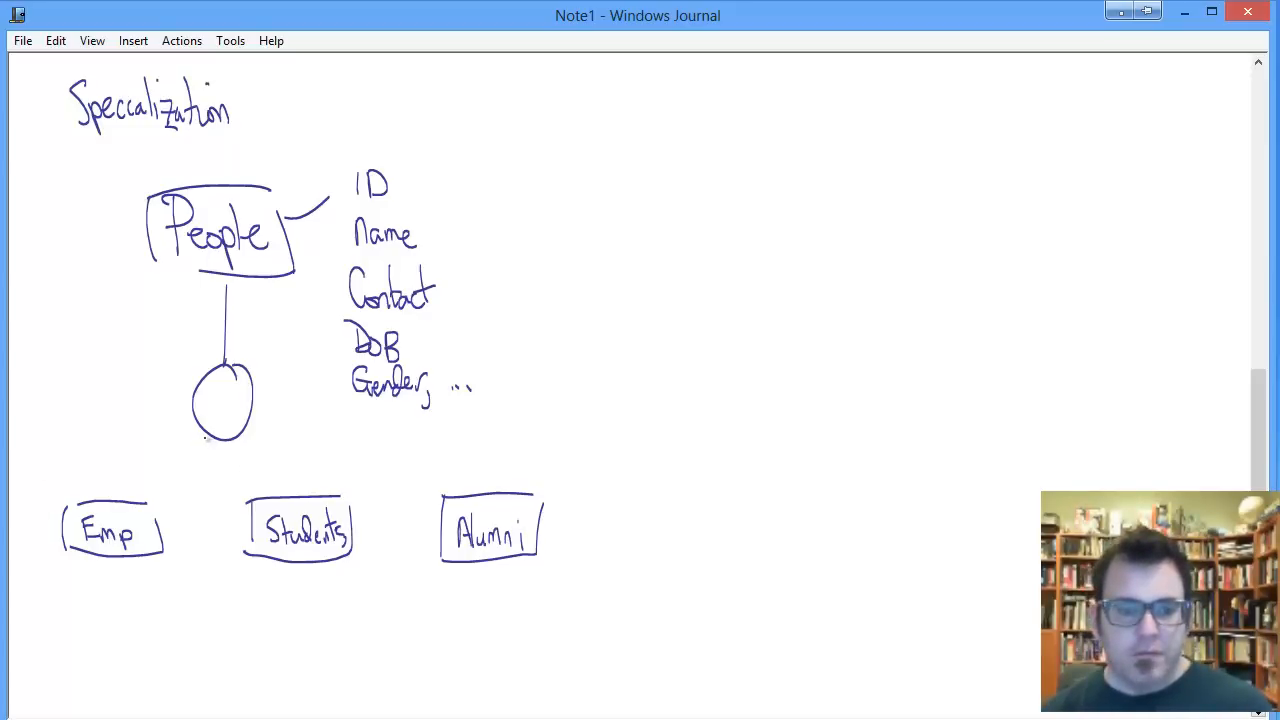
Step: Draw connector lines from the circle to the Emp and Students boxes
left_click_drag(240, 440, 145, 490)
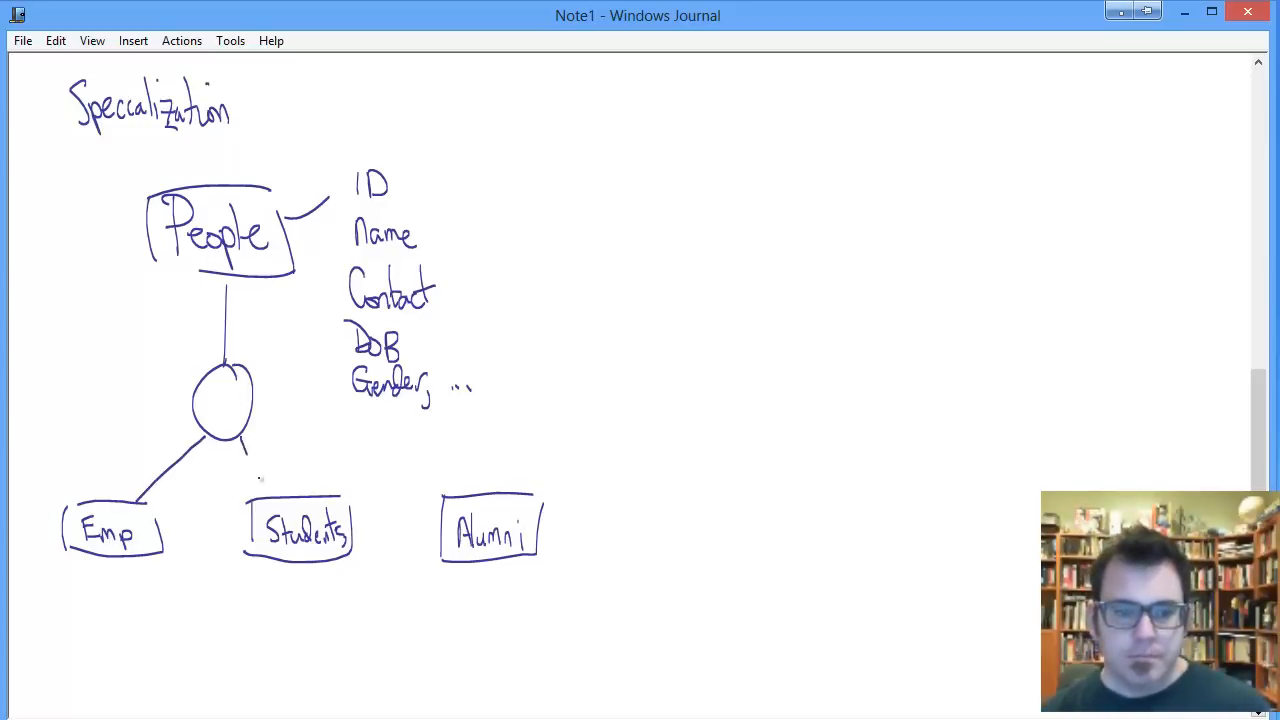
left_click_drag(255, 430, 395, 478)
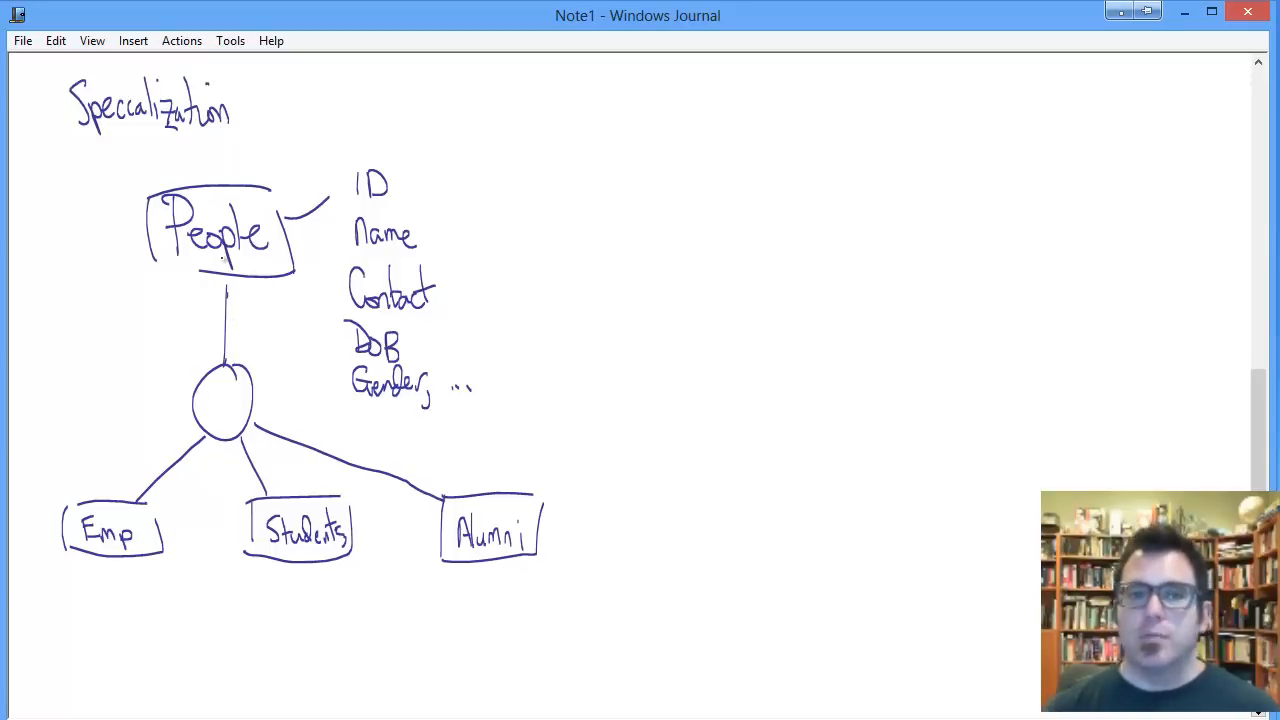
mouse_move(270, 300)
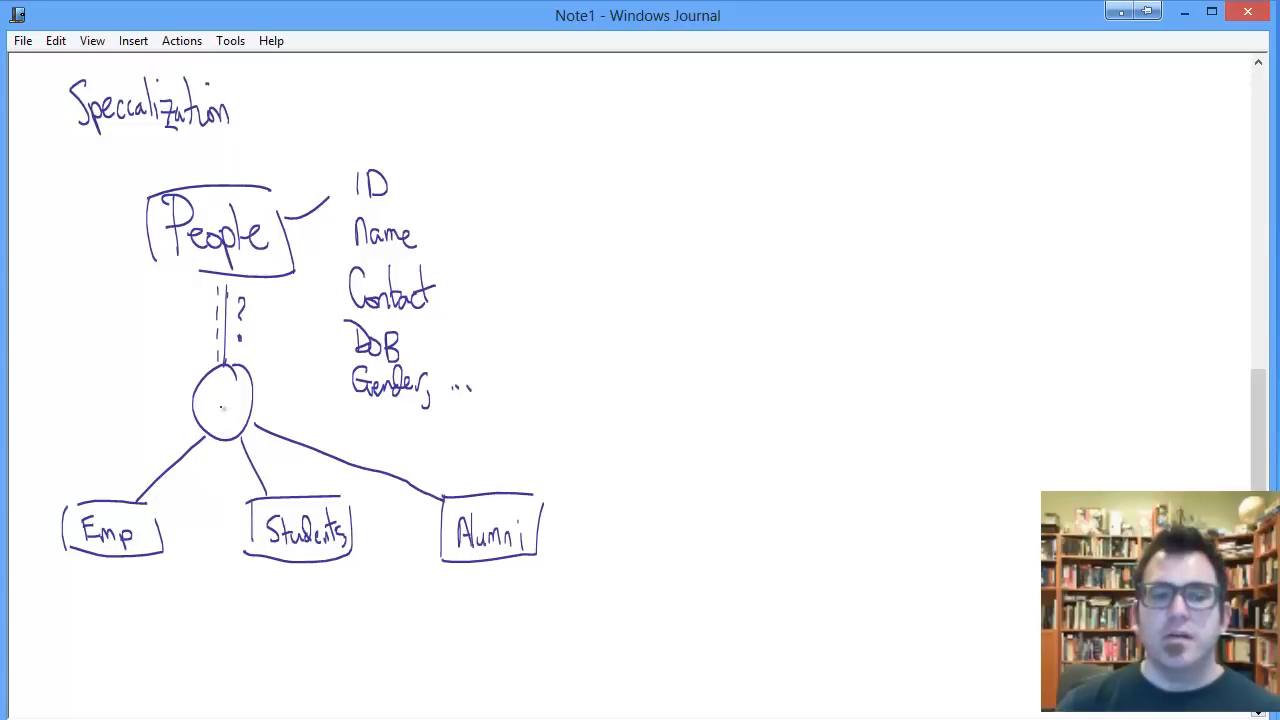
mouse_move(207, 452)
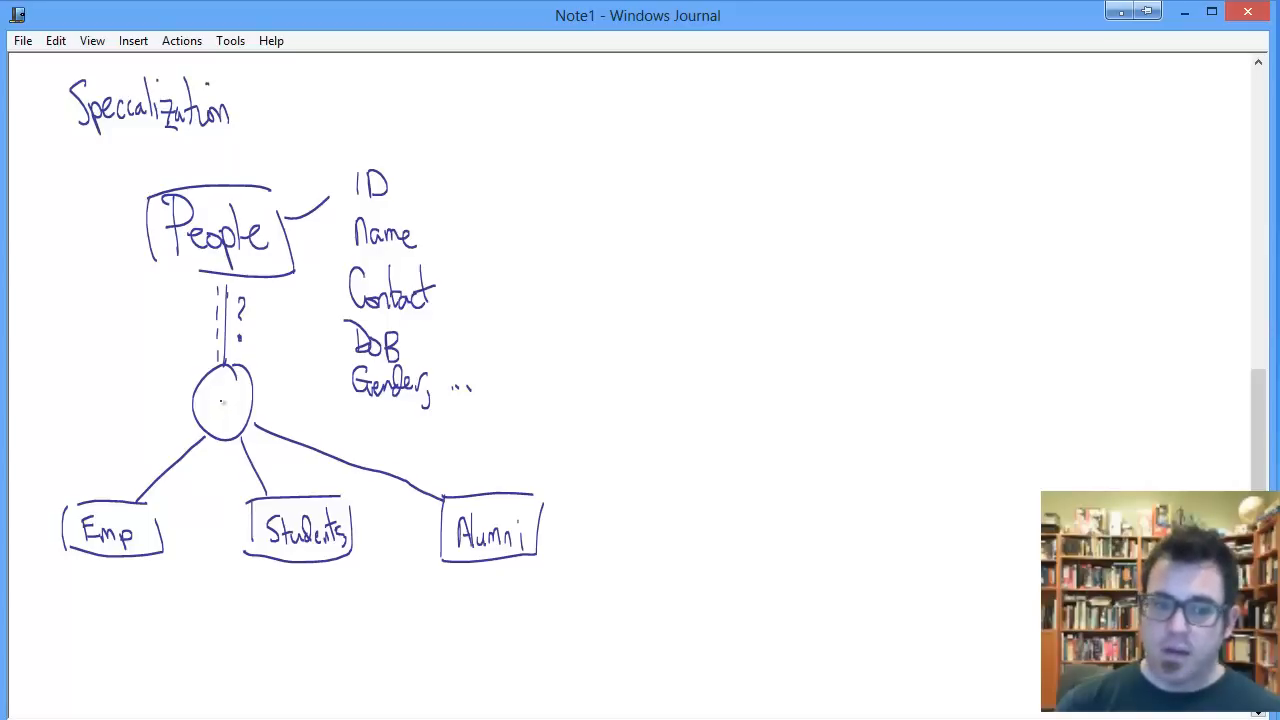
Step: Write an O inside the circle
left_click_drag(215, 410, 225, 390)
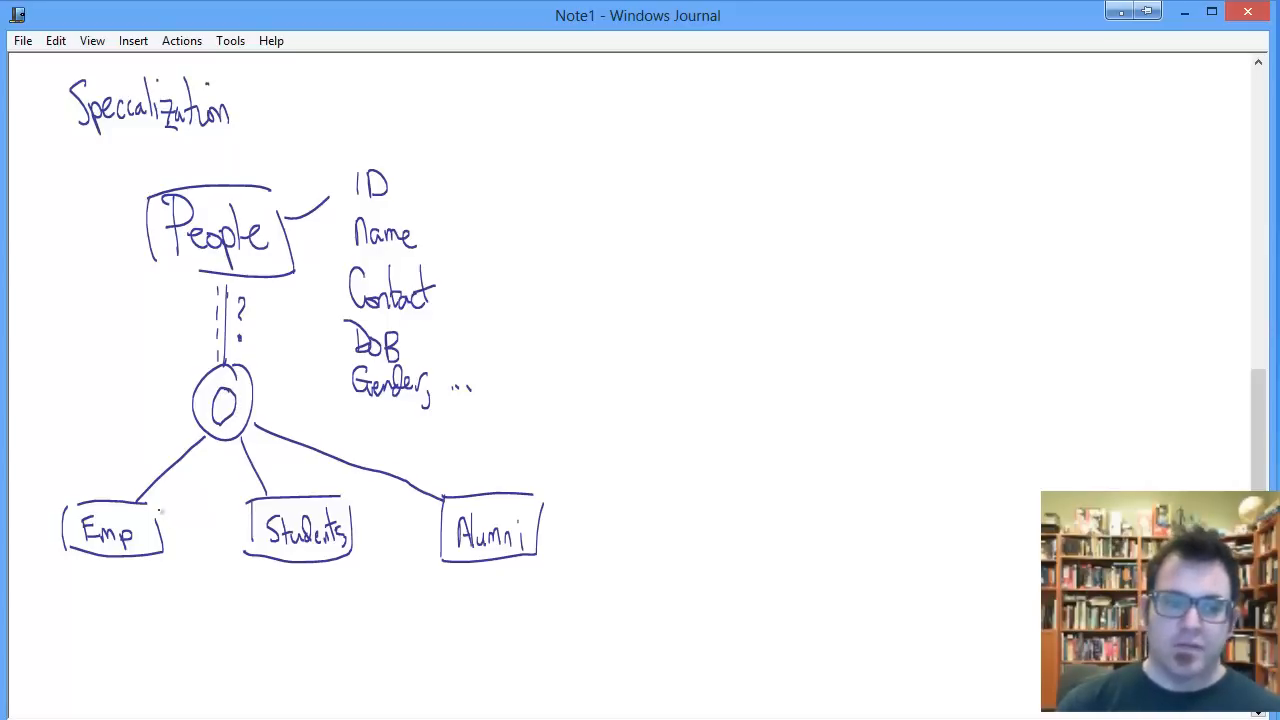
Step: Draw a short stroke between Emp and Students, then erase it
left_click_drag(195, 528, 225, 528)
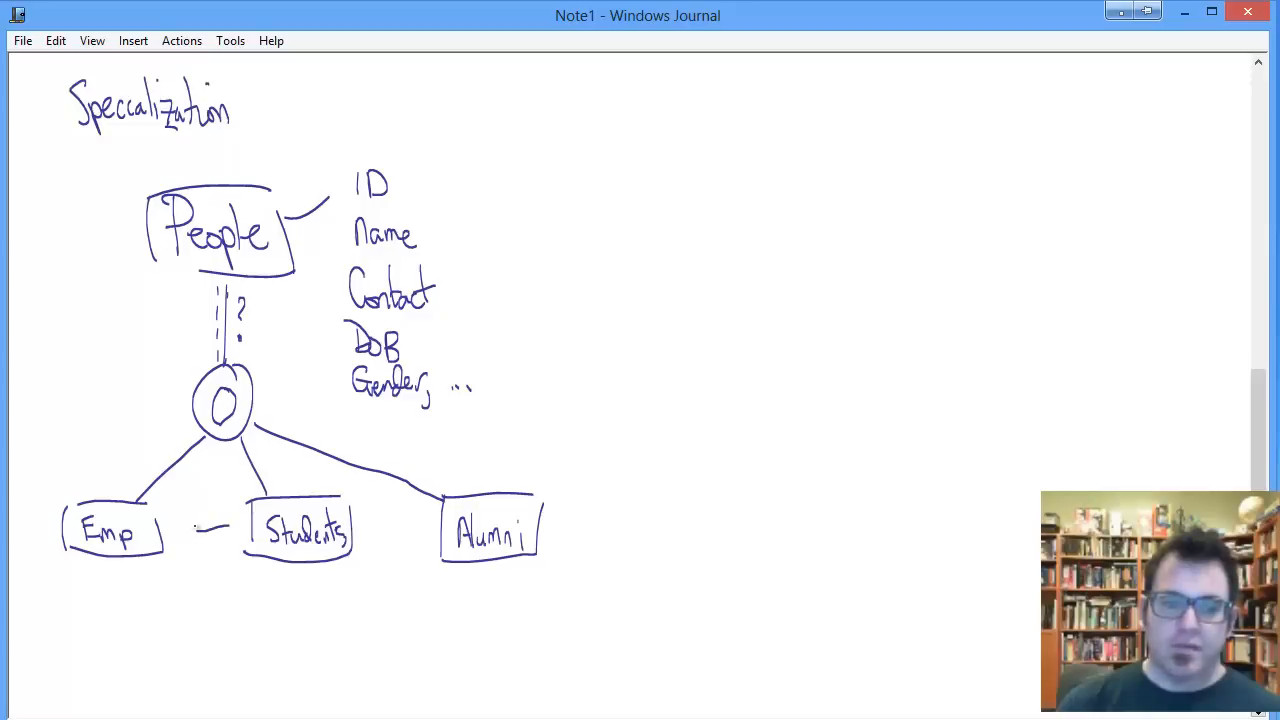
left_click_drag(185, 525, 230, 530)
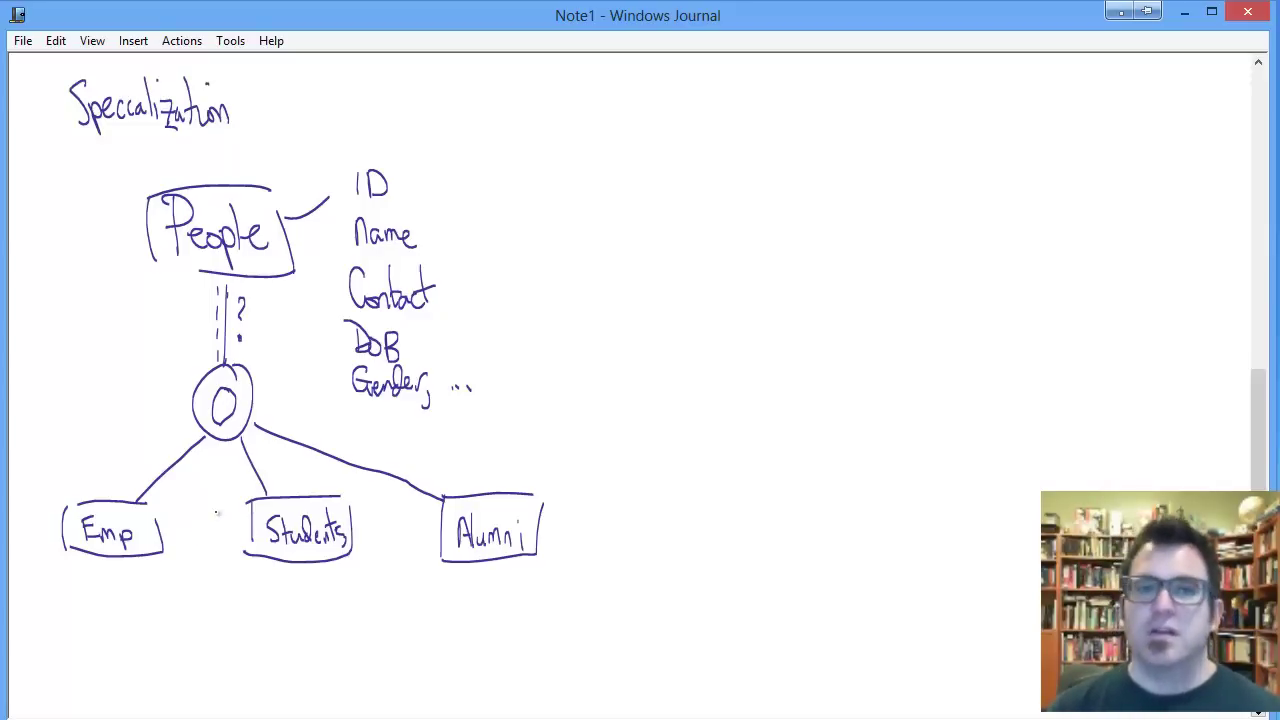
mouse_move(408, 521)
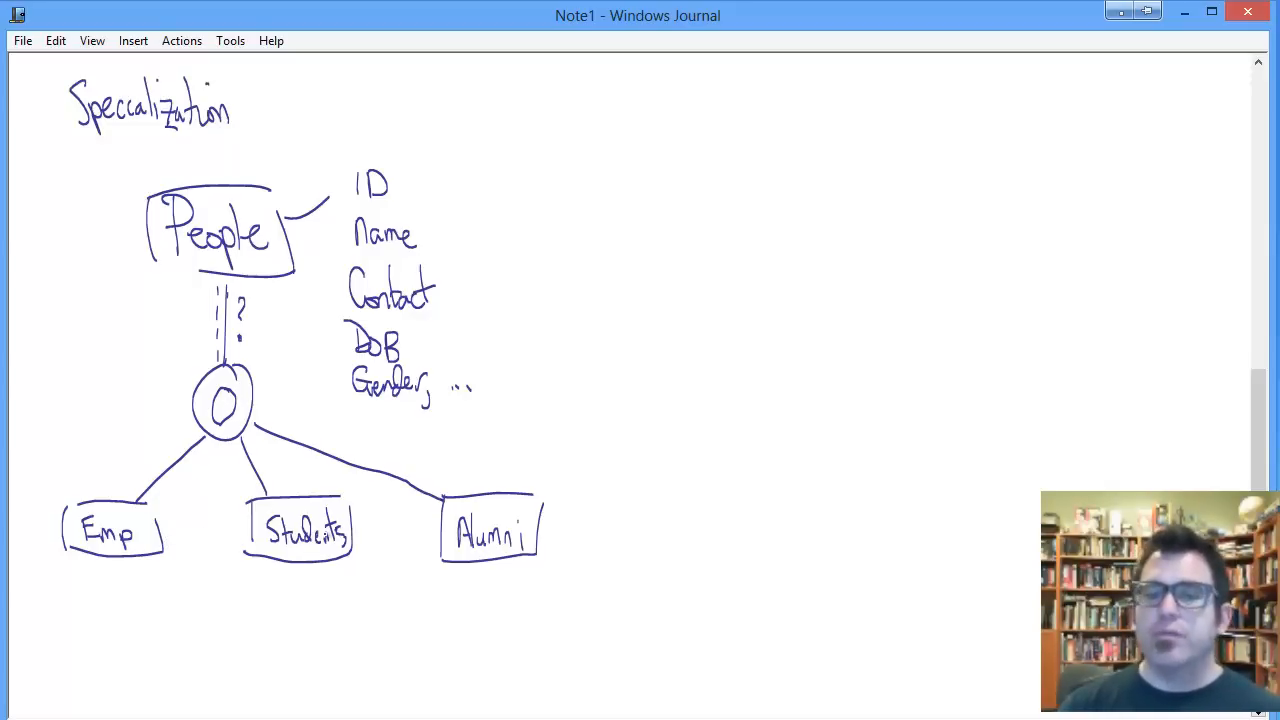
Step: Add subset marks on the subclass lines, strokes beneath the boxes, and a mark beside the circle
left_click_drag(175, 445, 185, 480)
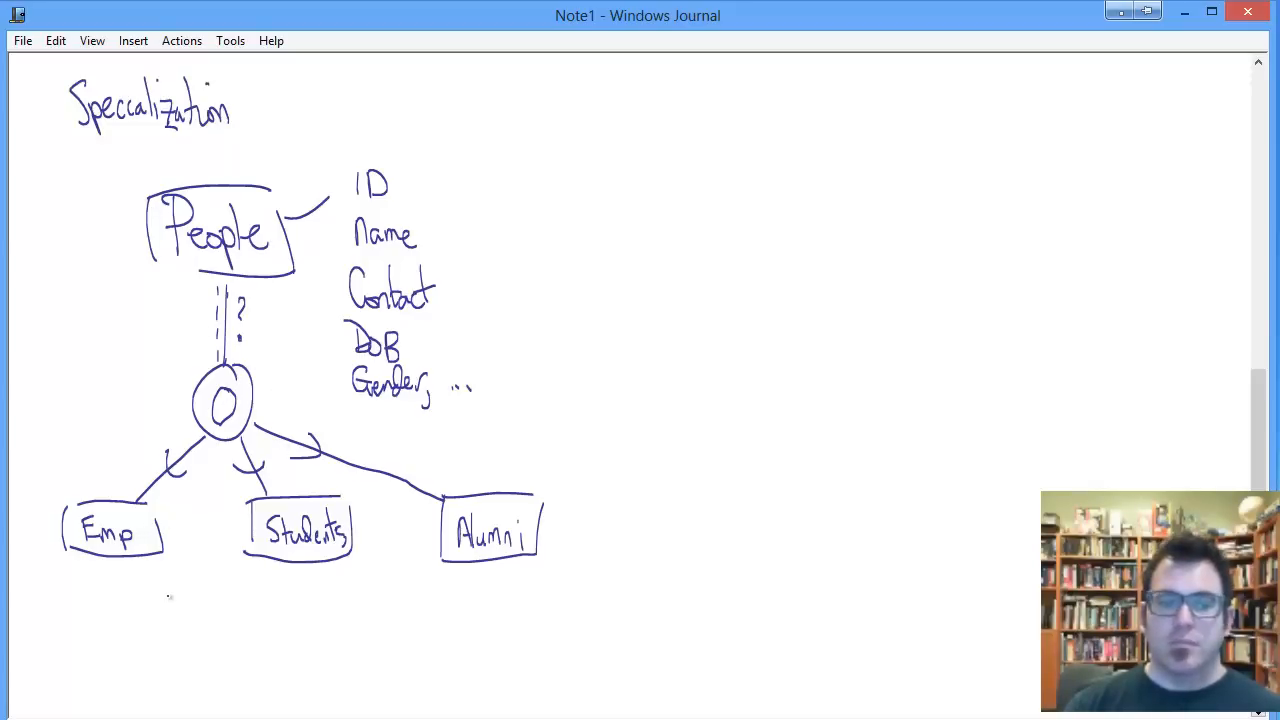
left_click_drag(170, 575, 162, 605)
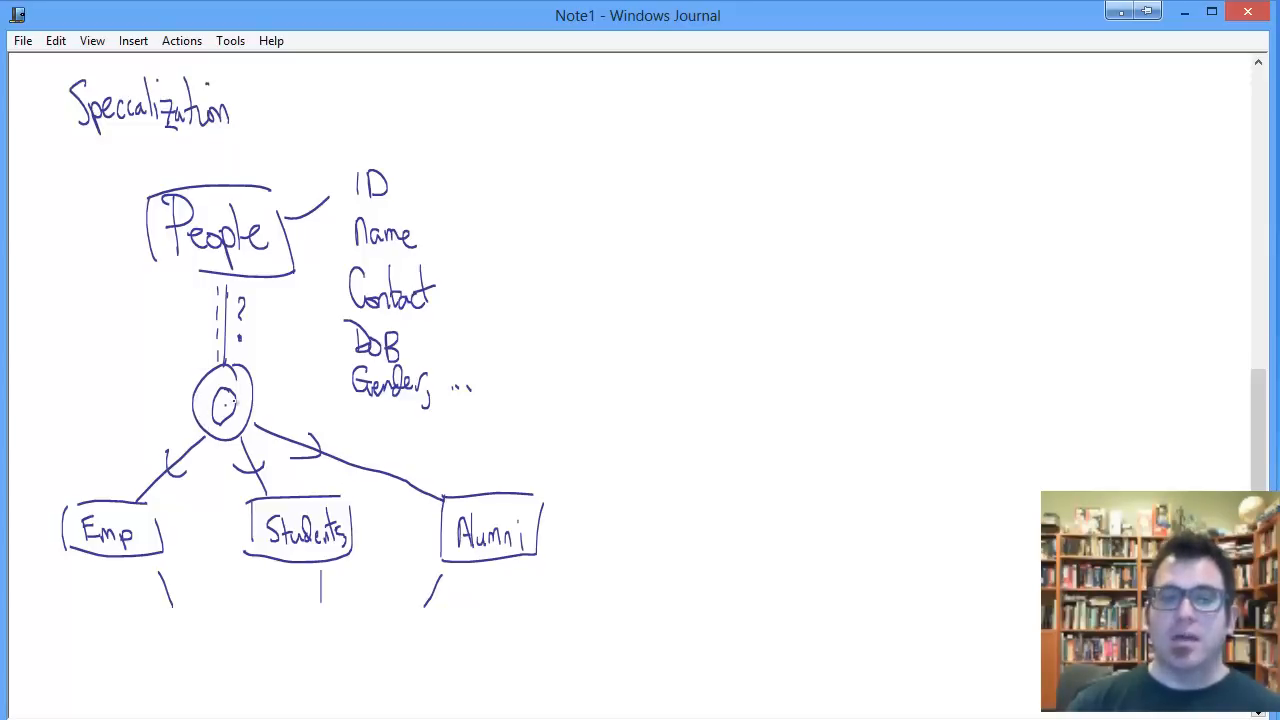
left_click_drag(270, 380, 290, 370)
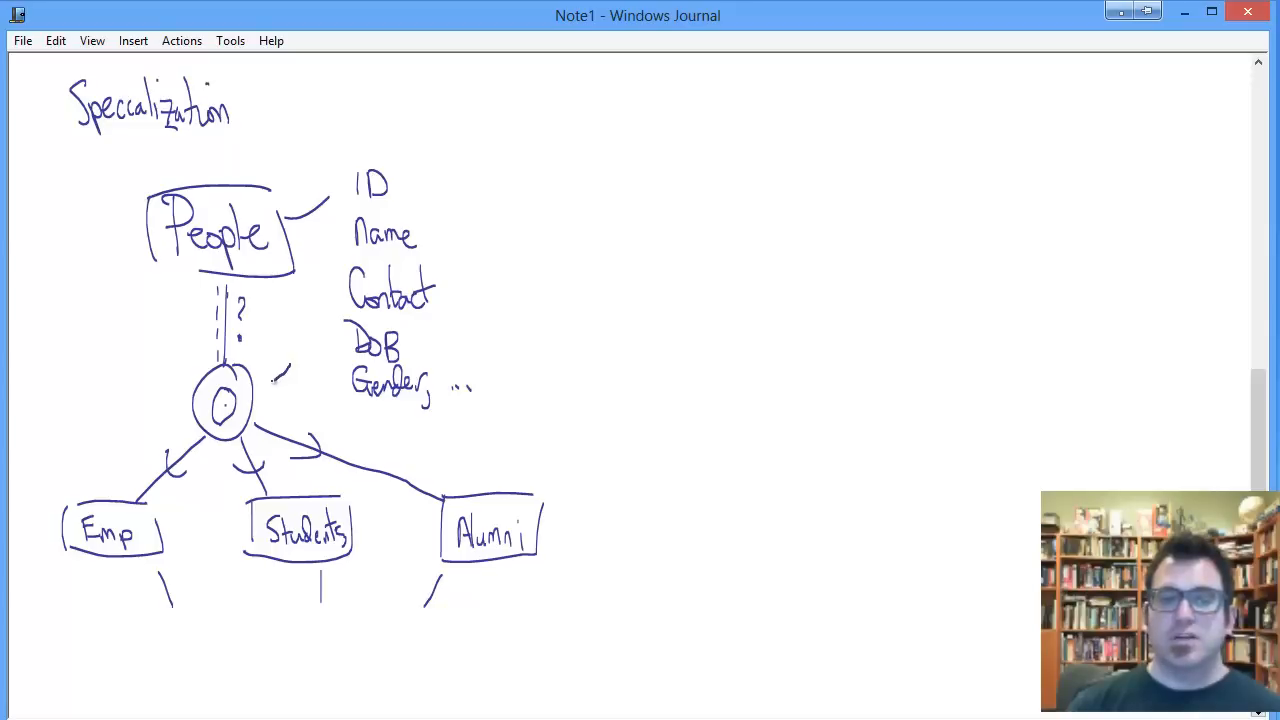